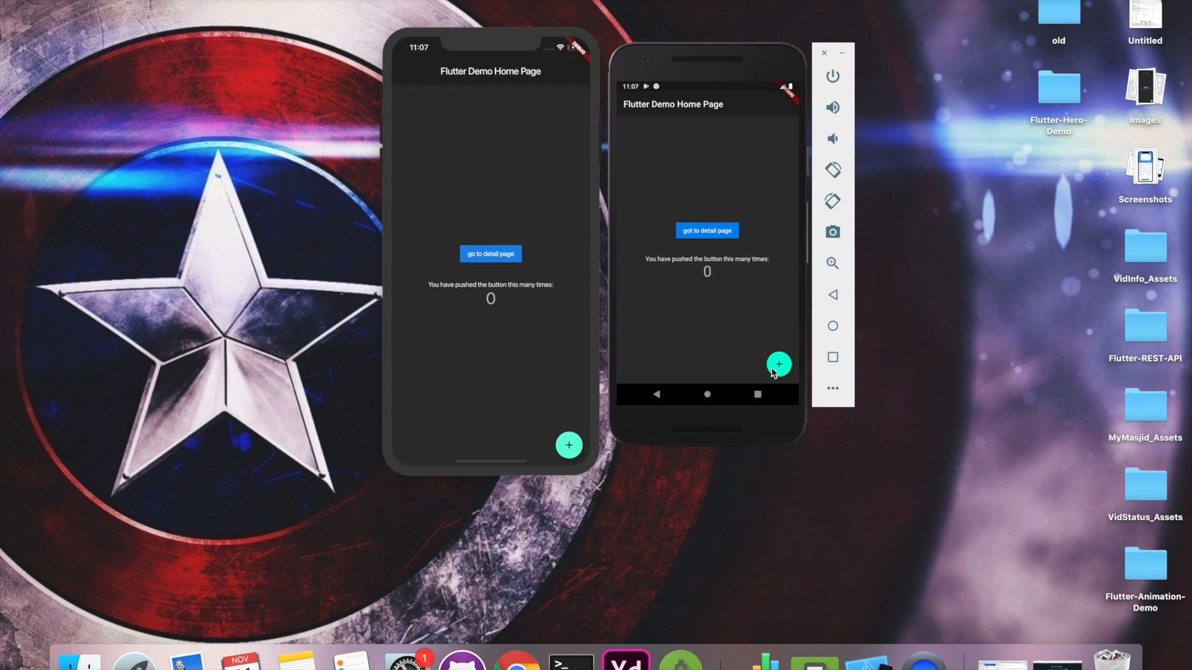
Increment the counters on both emulators, Android reaching 4 and the light-themed iPhone reaching 2
{"action": "left_click", "coordinate": [777, 363]}
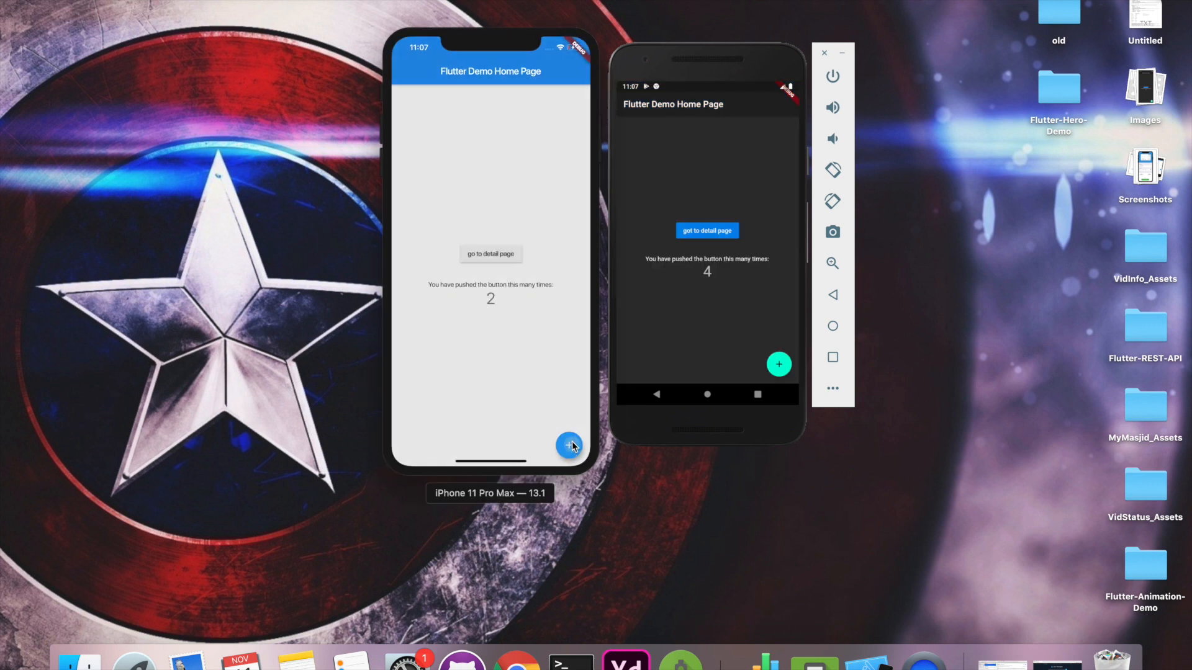
{"action": "left_click", "coordinate": [570, 446]}
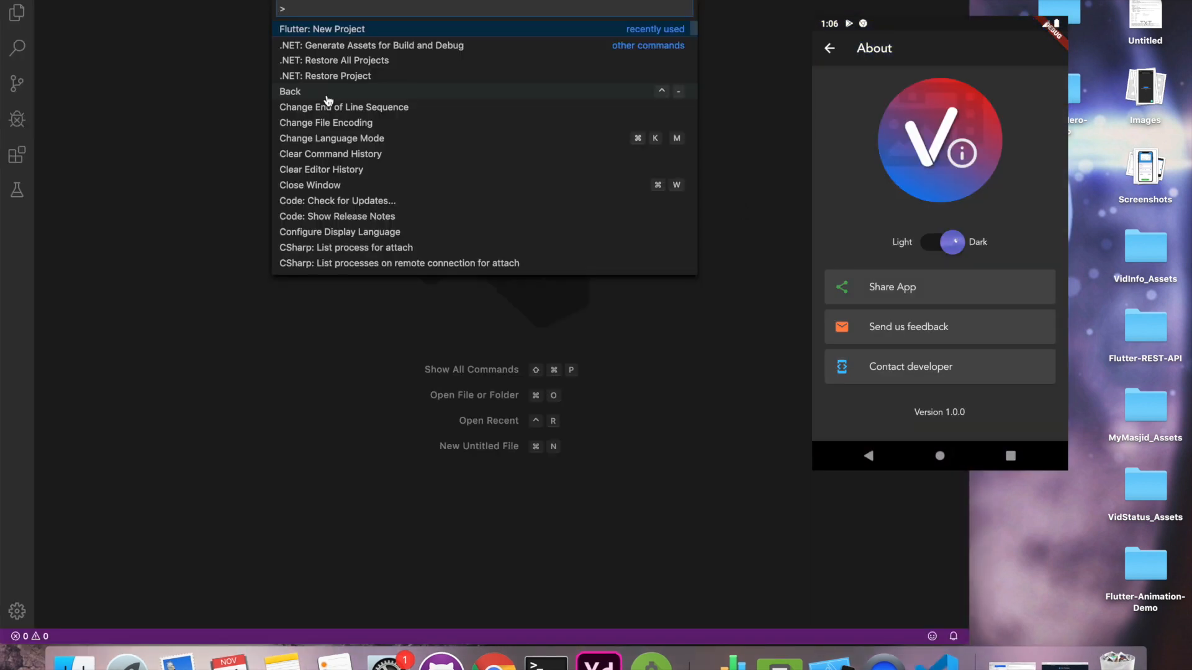
Create the Flutter project theme_demo inside the YT folder
{"action": "type", "text": "theme_de"}
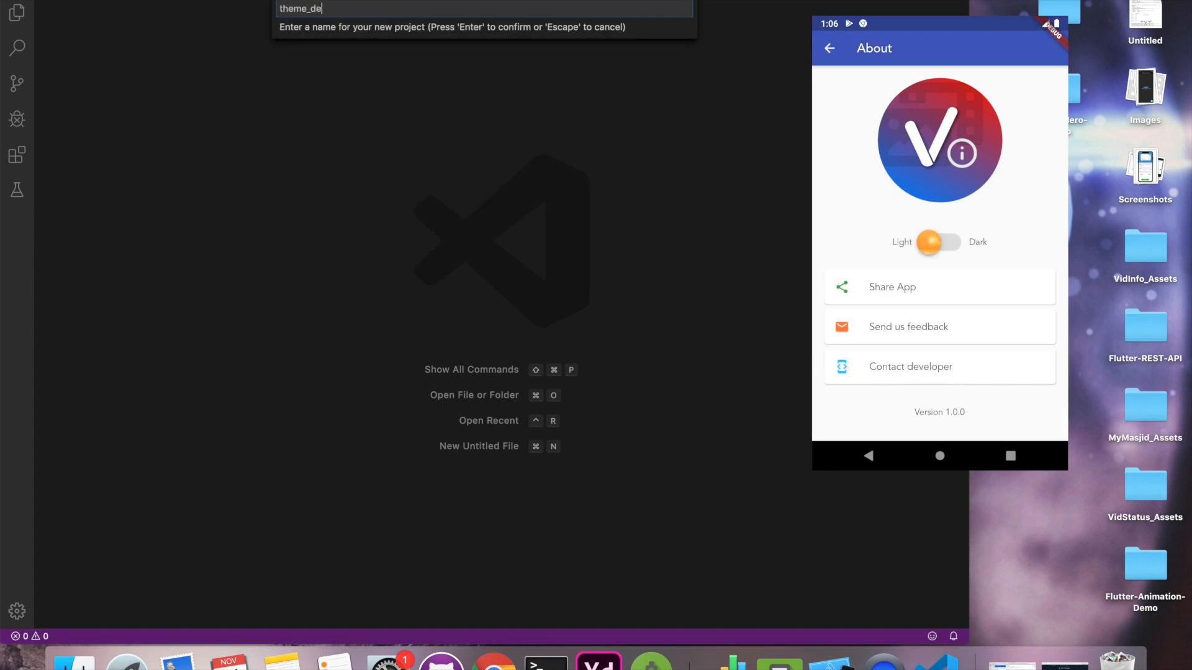
{"action": "key", "text": "Enter"}
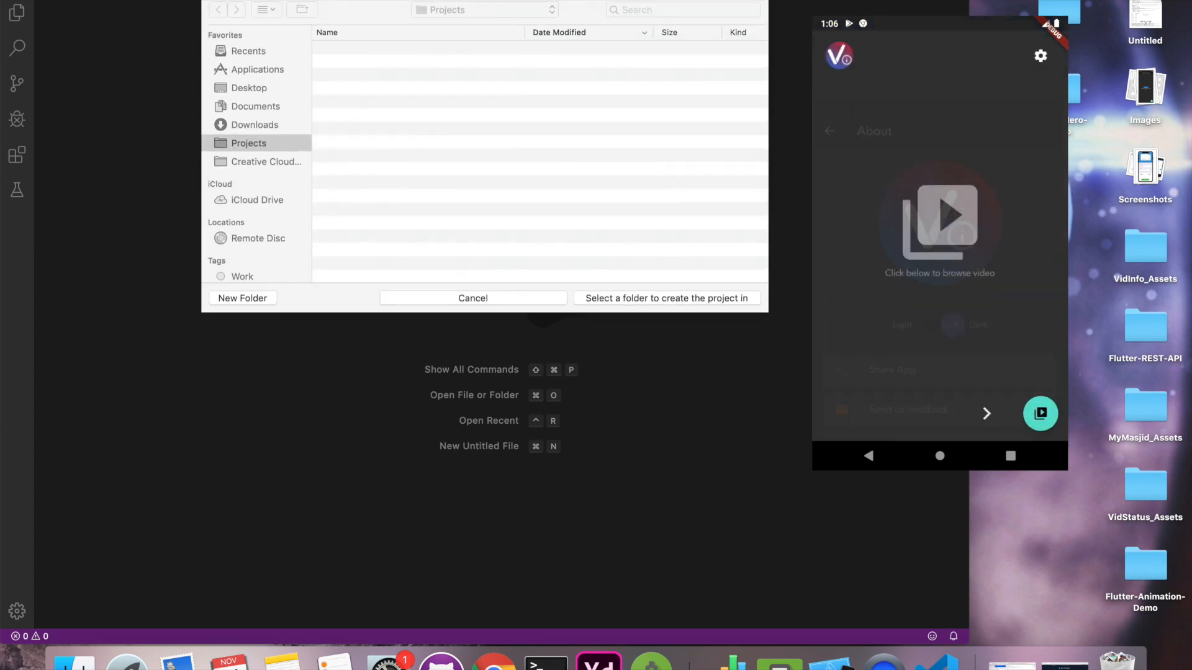
{"action": "left_click", "coordinate": [350, 89]}
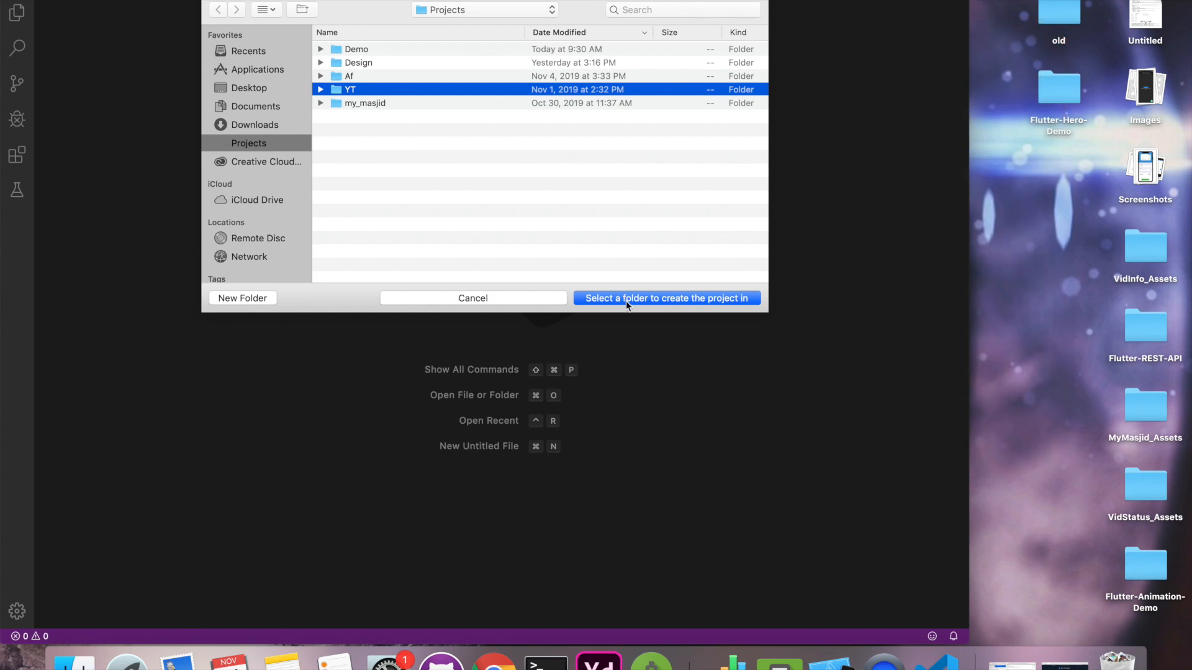
{"action": "left_click", "coordinate": [665, 298]}
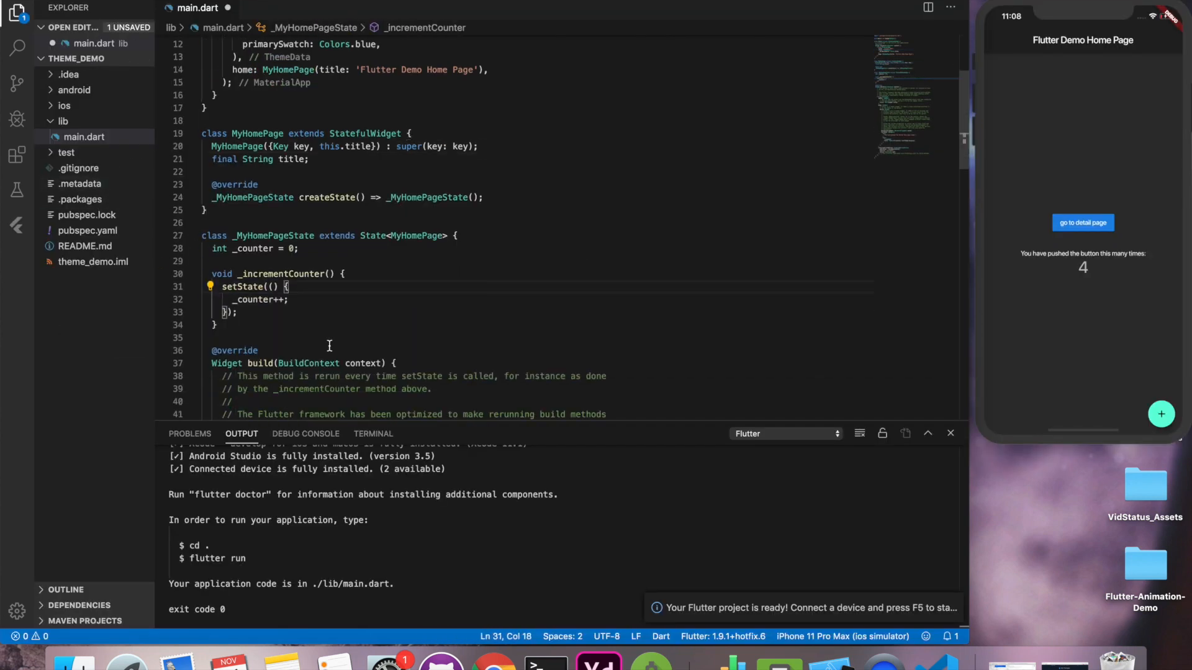
Scroll down main.dart toward the home page title before launching the debug session
{"action": "scroll", "scroll_direction": "down", "scroll_amount": 3}
{"action": "type", "text": "Theme "}
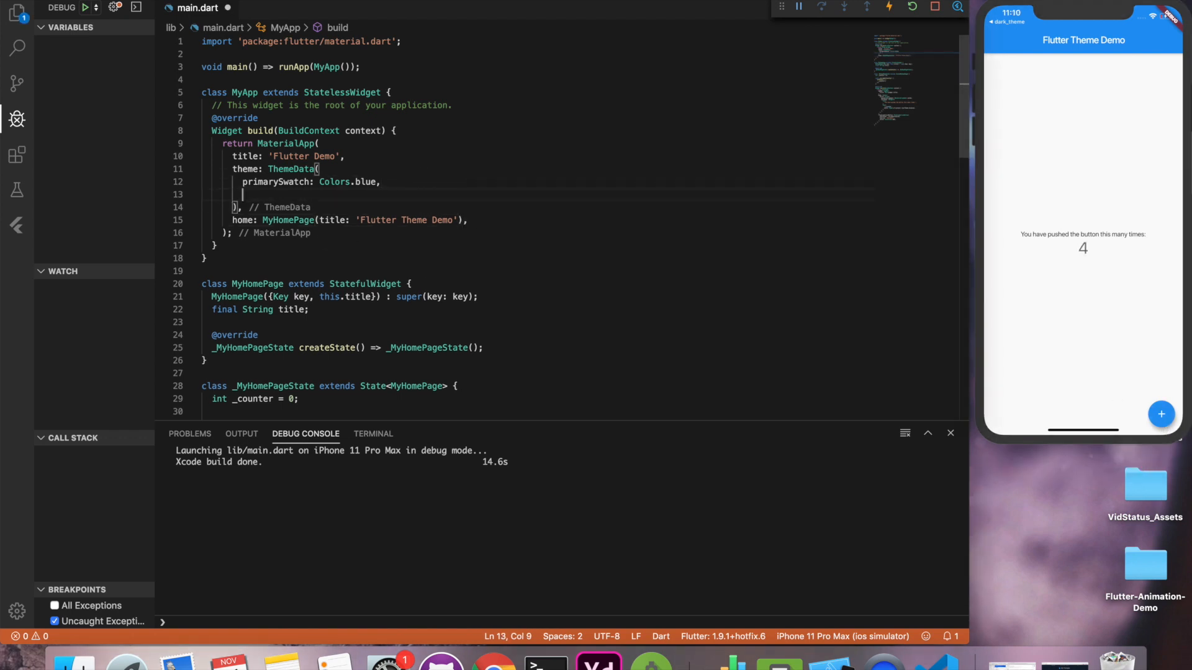
Add brightness: Brightness.dark to ThemeData, then replace dark with light so the app reloads light
{"action": "type", "text": "brightness:"}
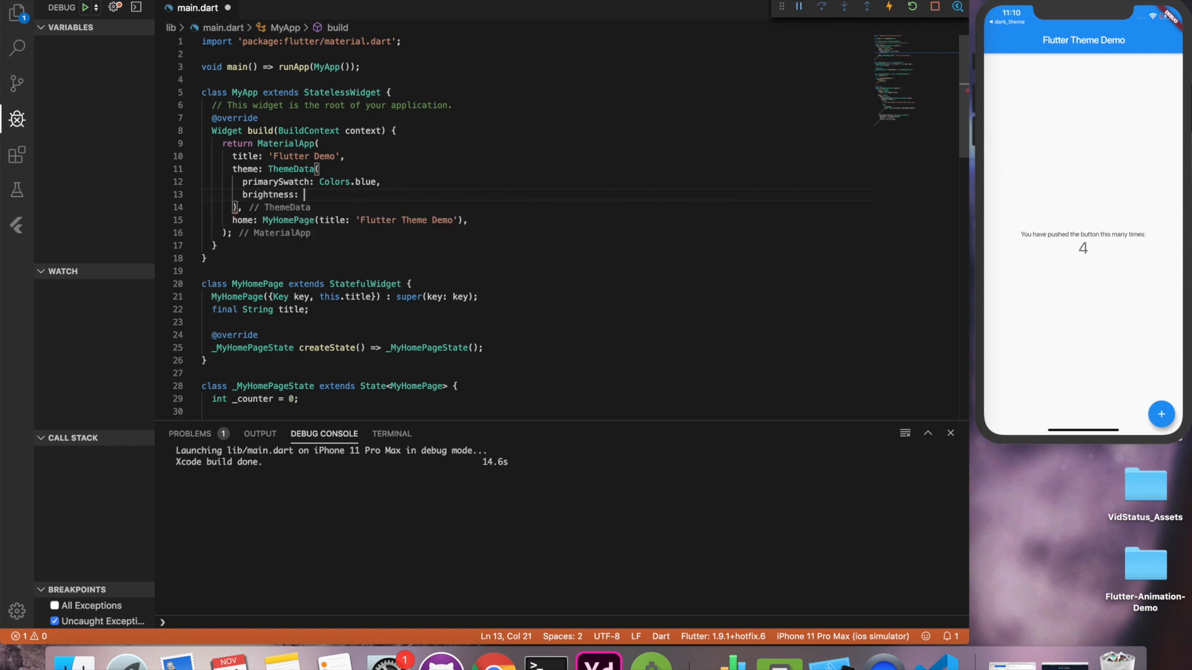
{"action": "type", "text": "Brightness.d"}
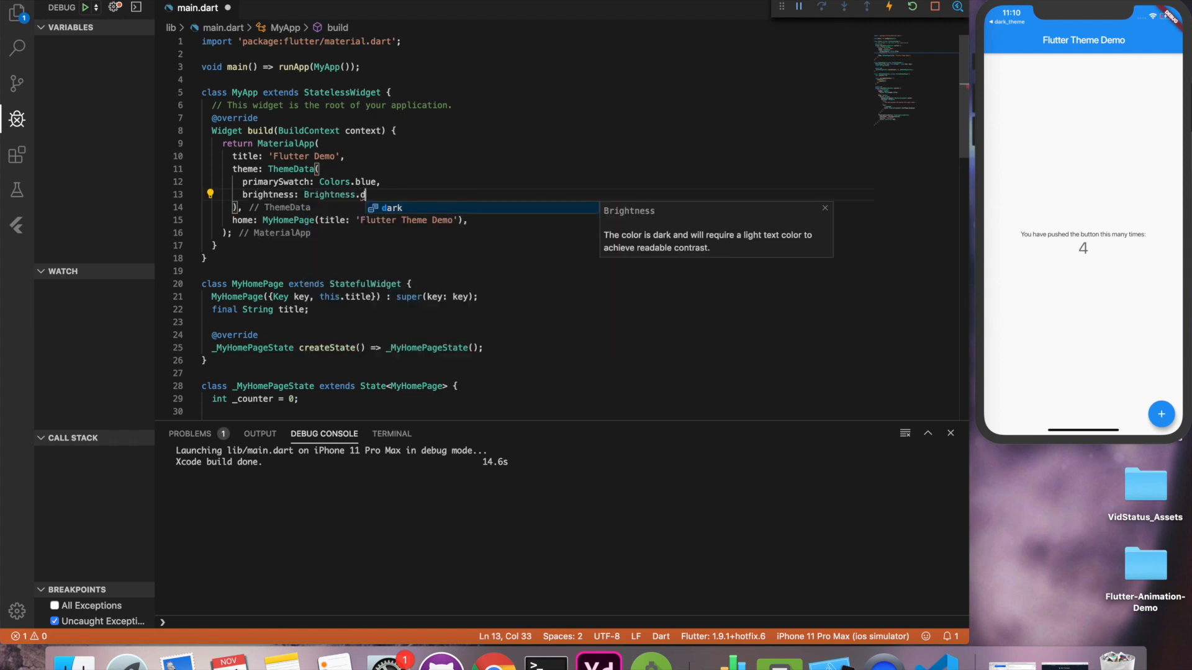
{"action": "key", "text": "Enter"}
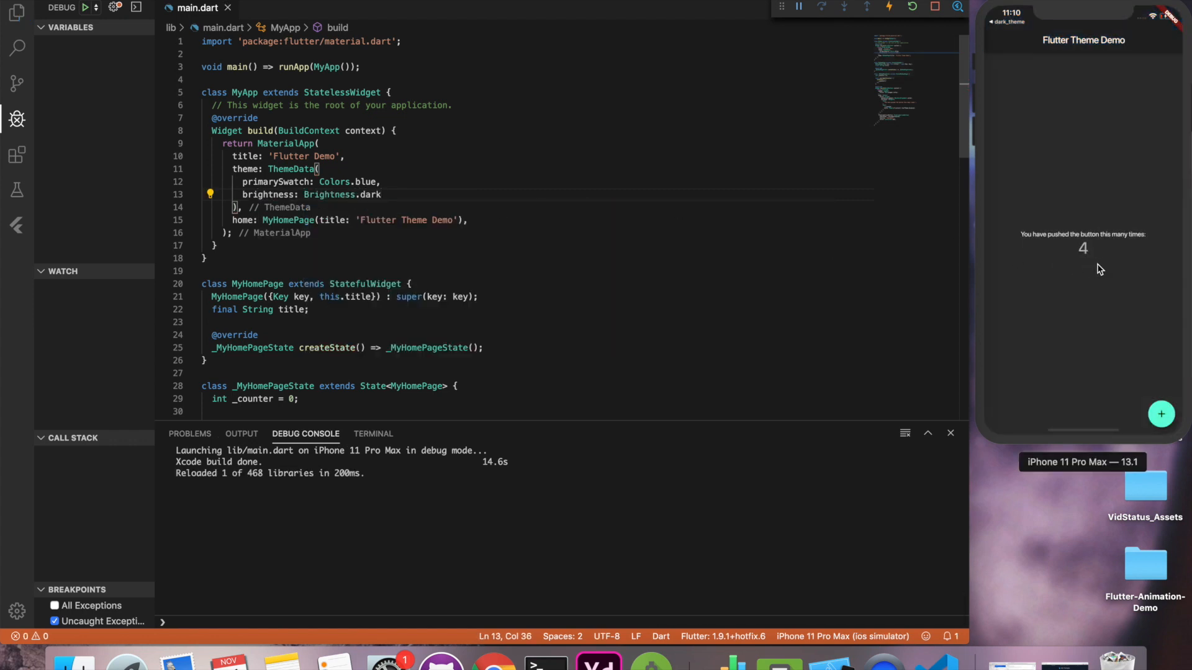
{"action": "double_click", "coordinate": [371, 194]}
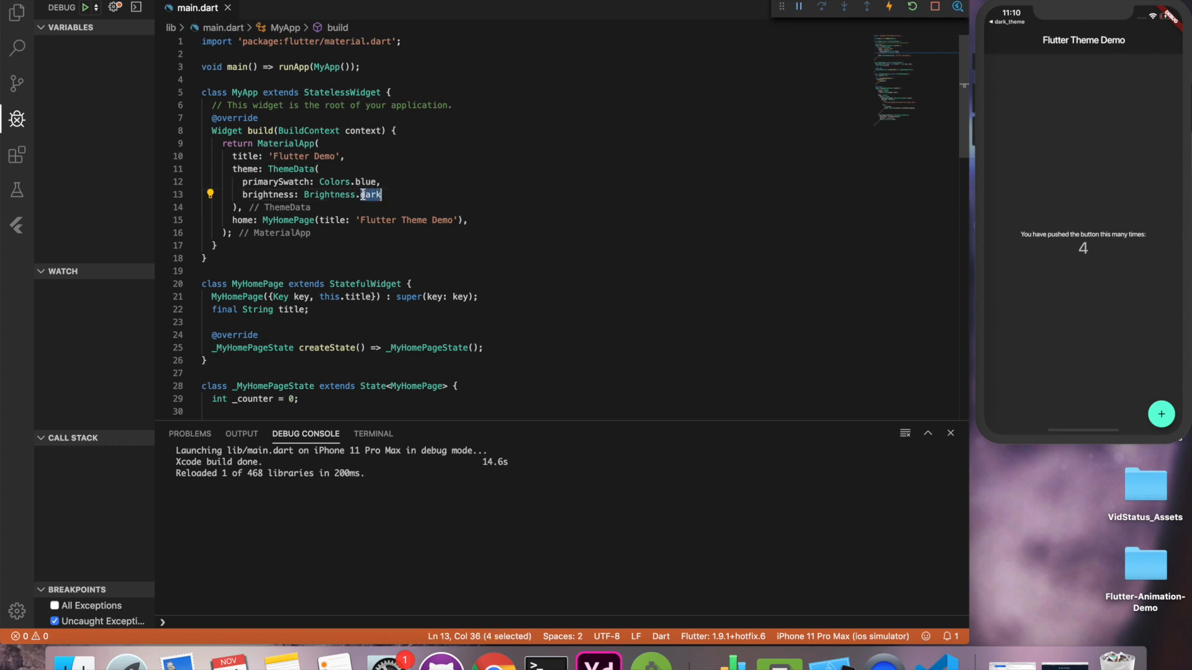
{"action": "type", "text": "light"}
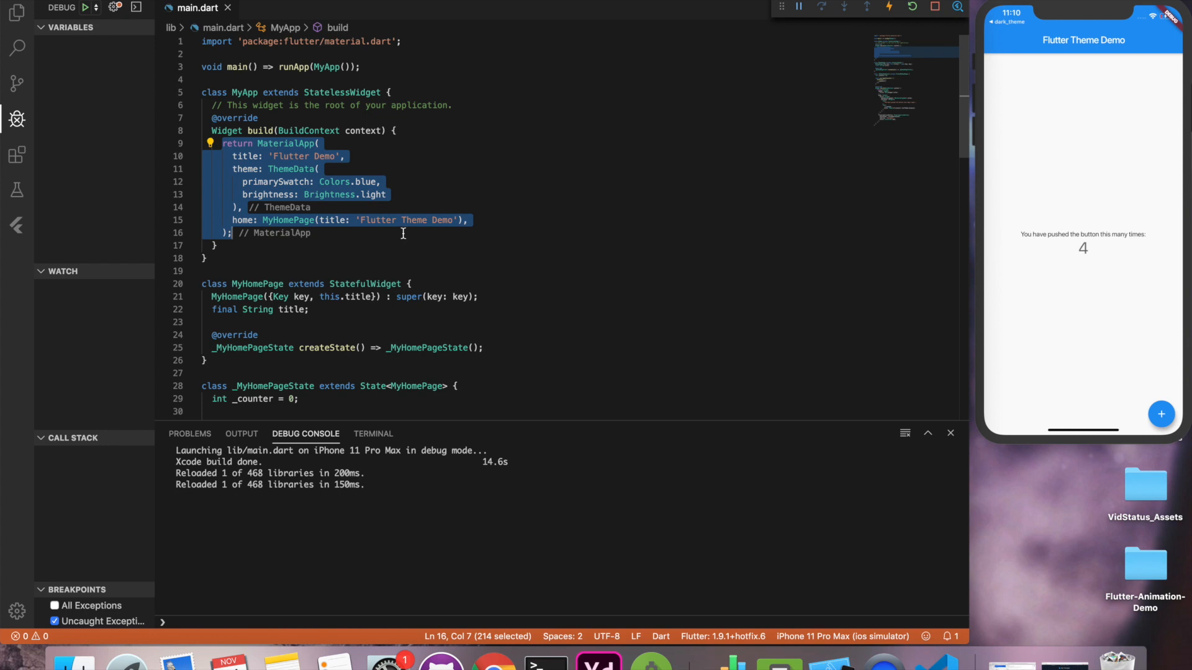
{"action": "left_click", "coordinate": [16, 12]}
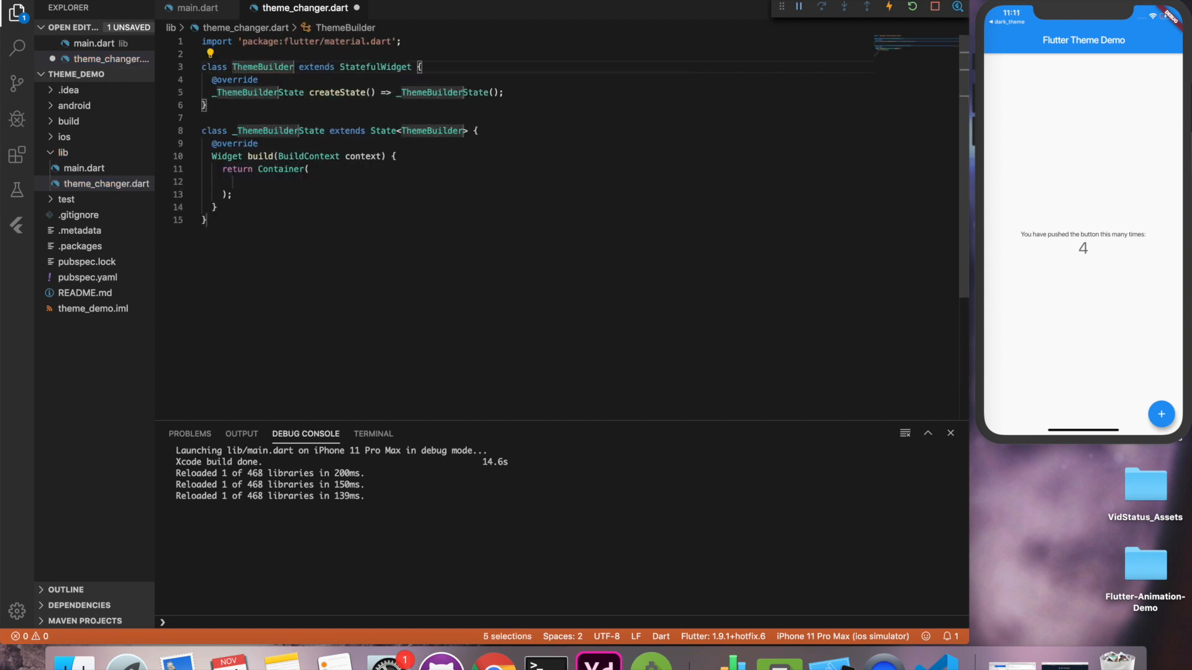
Declare a final Widget Function(BuildContext, Brightness) builder field and a ThemeBuilder({this.builder}) constructor
{"action": "type", "text": "Function builder"}
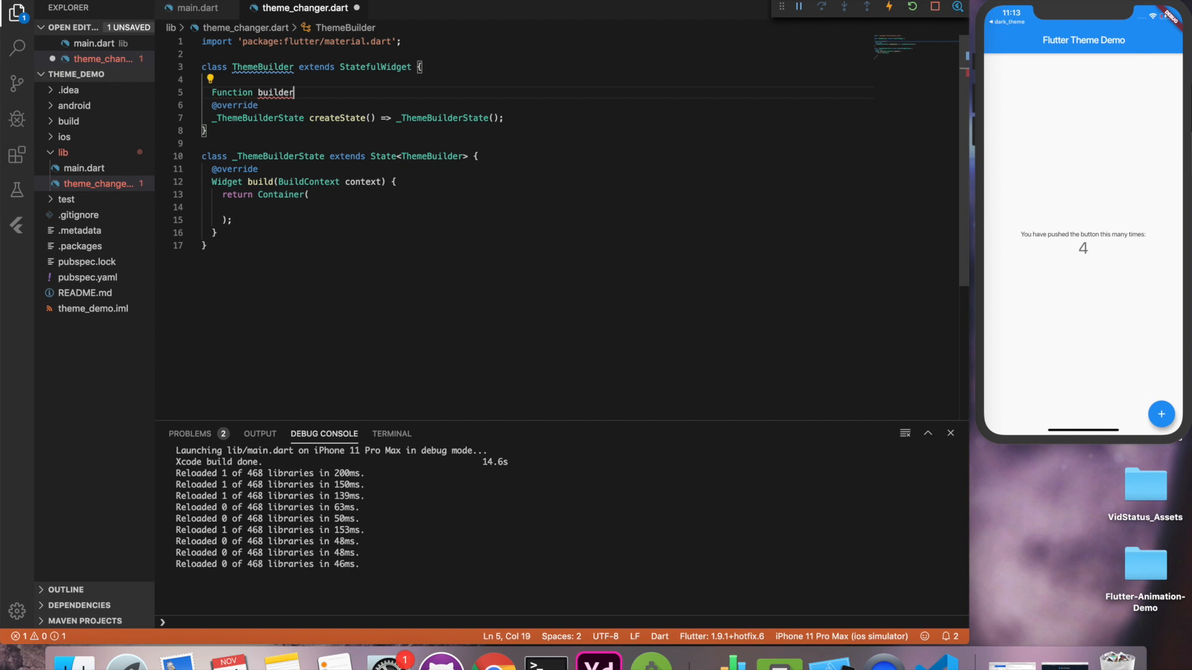
{"action": "type", "text": ";"}
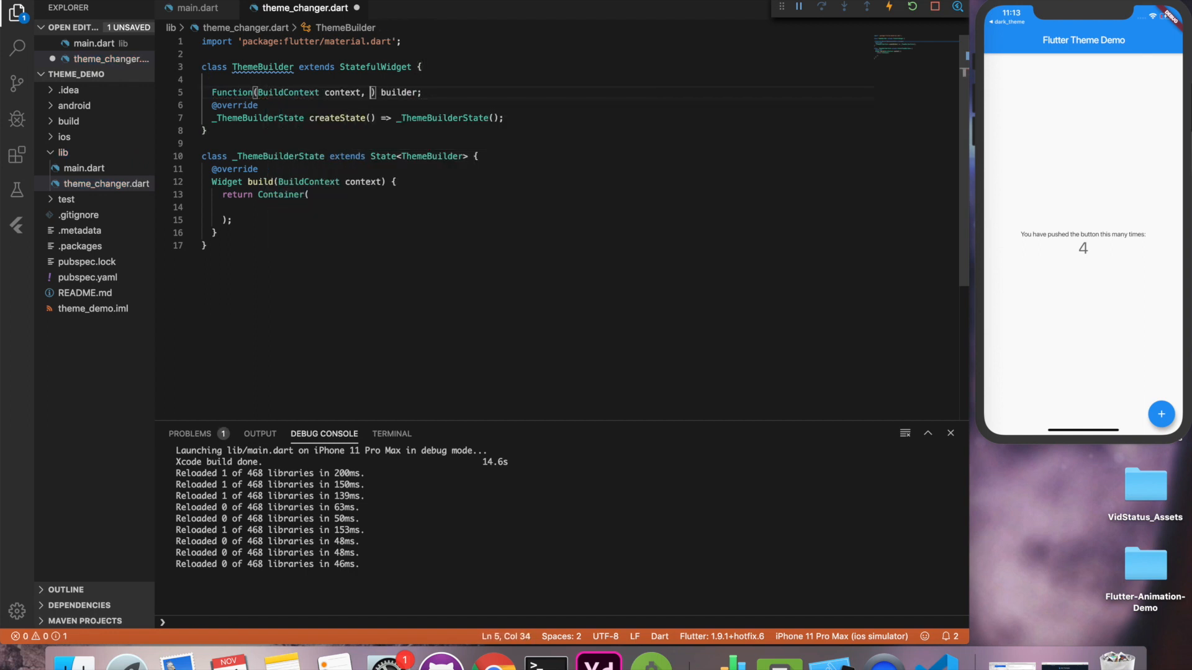
{"action": "type", "text": "Brightness brightness"}
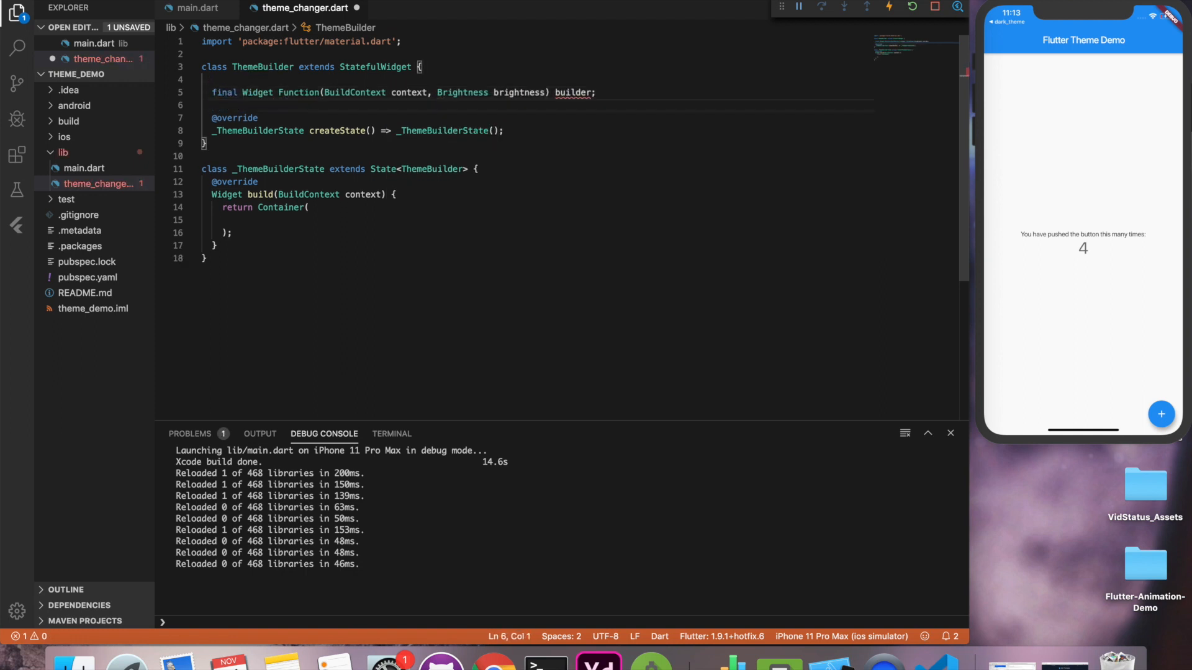
{"action": "type", "text": "ThemeBuilder({"}
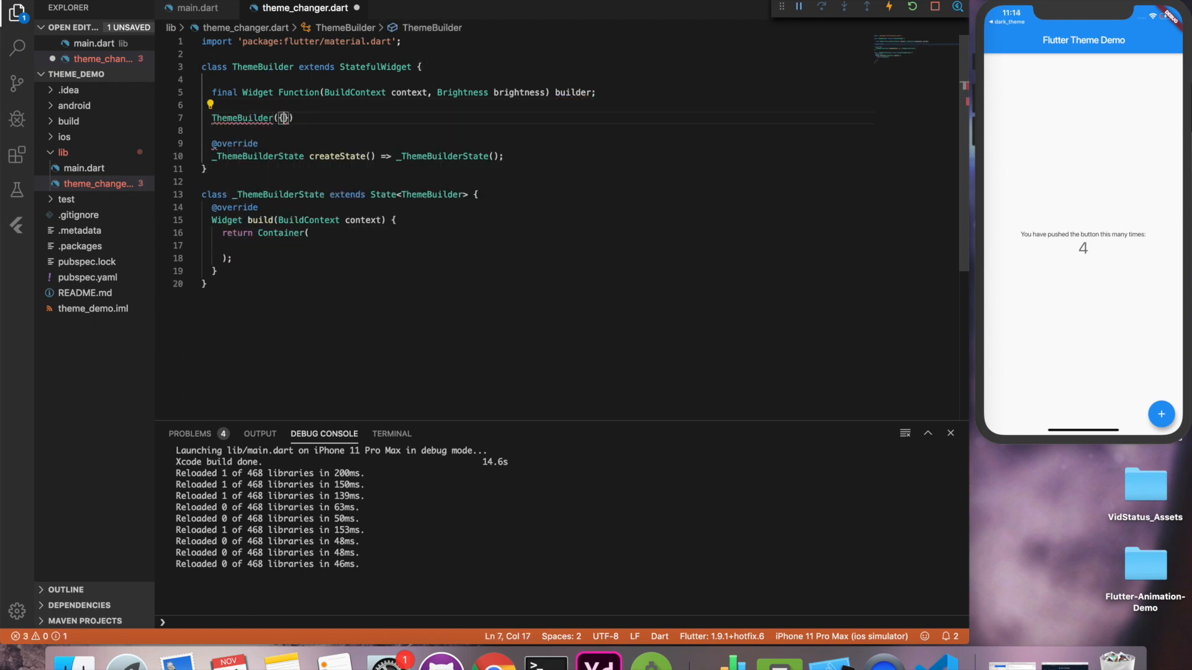
{"action": "type", "text": "this.builder}"}
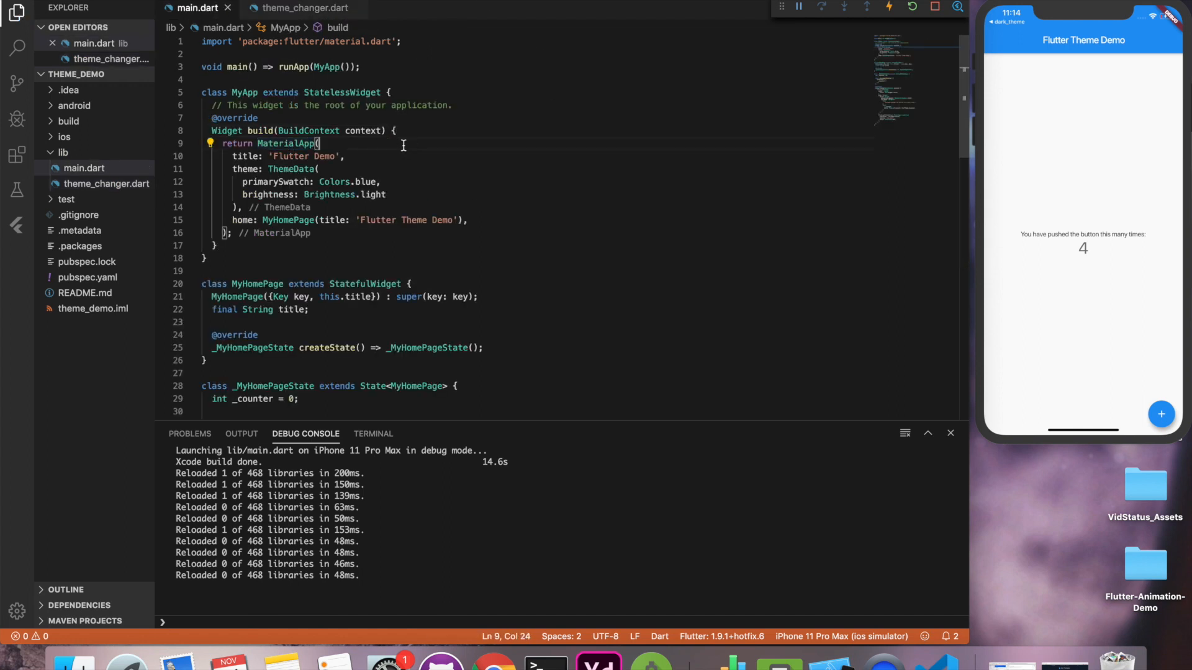
Return a ThemeBuilder whose builder(context, _brightness) returns MaterialApp with brightness: _brightness
{"action": "type", "text": "return ThemeBuilder("}
{"action": "type", "text": "builder: (context, ),"}
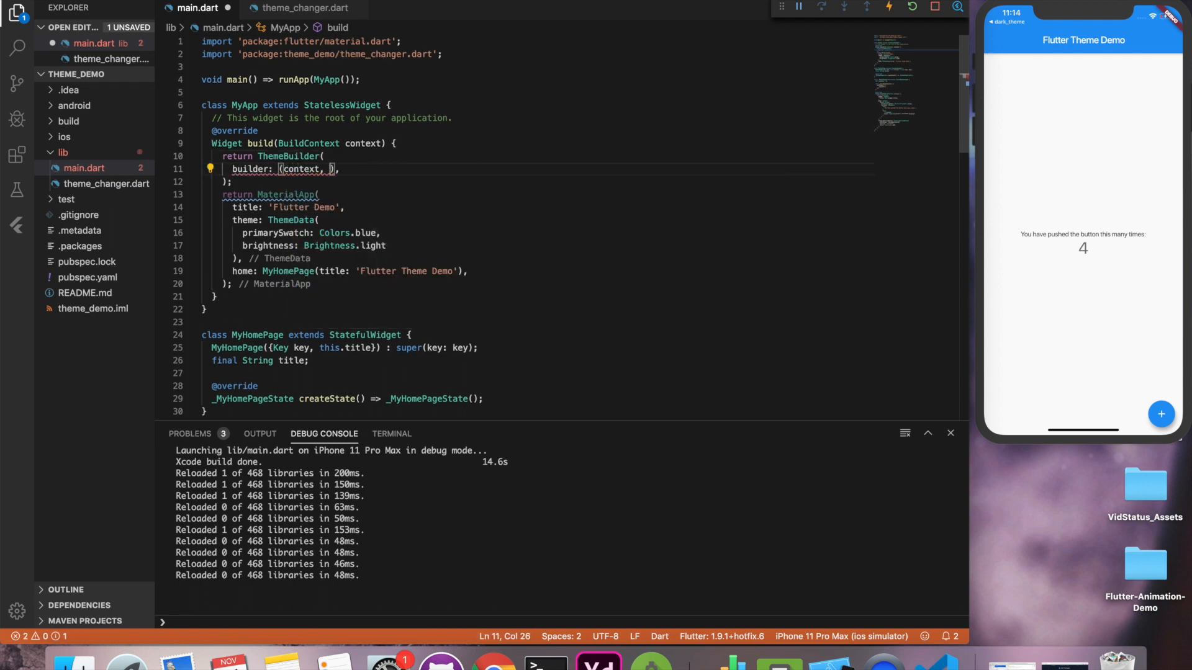
{"action": "type", "text": "_brightness"}
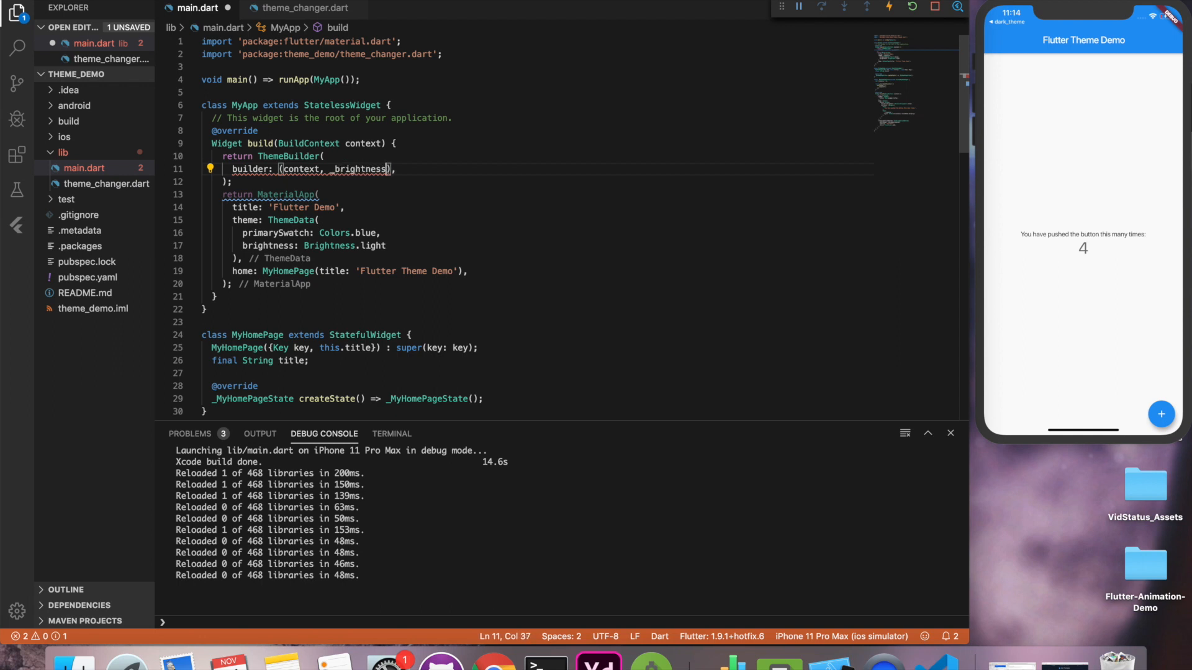
{"action": "type", "text": "{"}
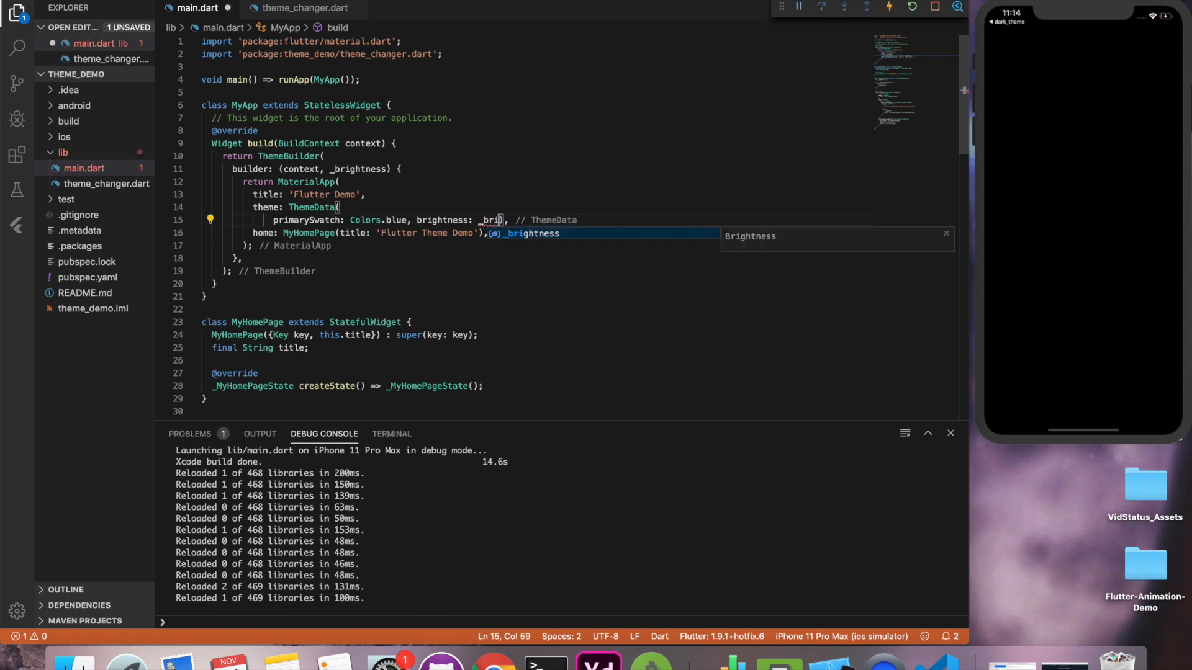
Add initState setting _brightness = Brightness.light and build returning widget.builder(context, _brightness), then bump the counter to 1
{"action": "left_click", "coordinate": [303, 9]}
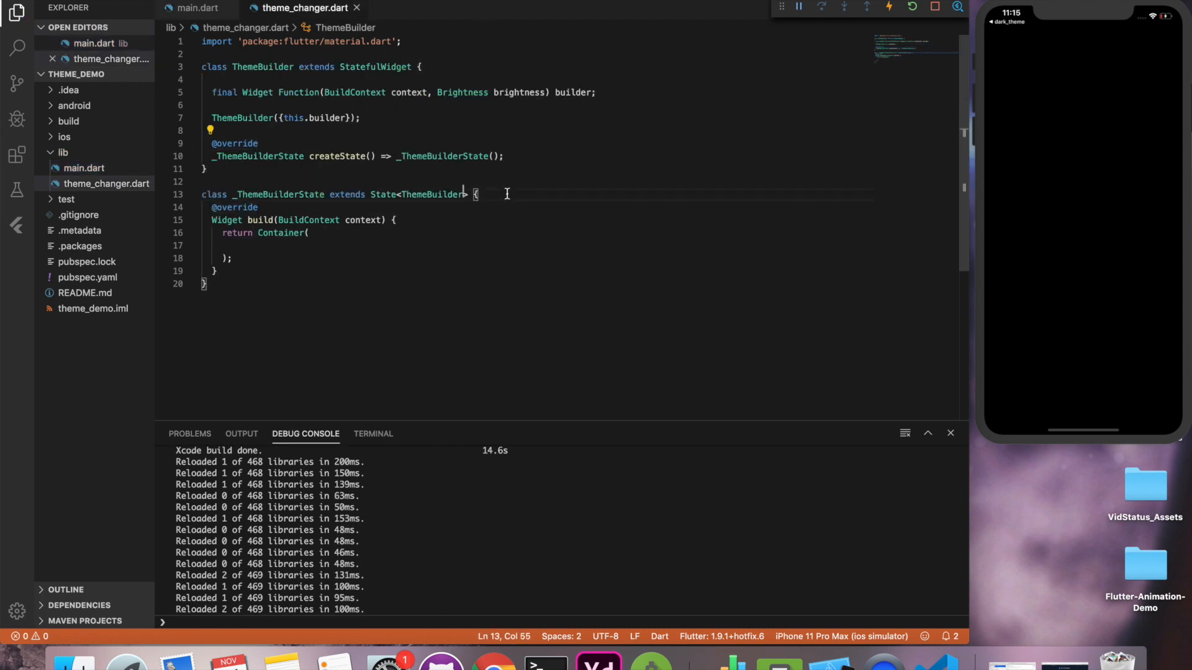
{"action": "type", "text": "Brightness _def"}
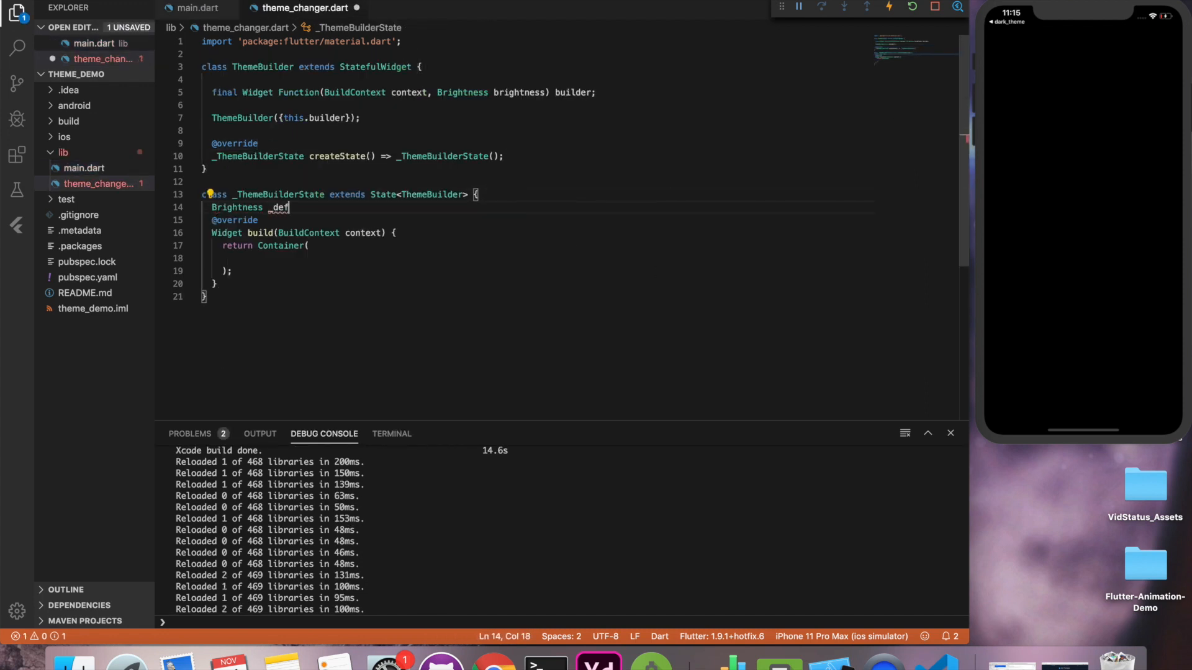
{"action": "type", "text": "brightness;"}
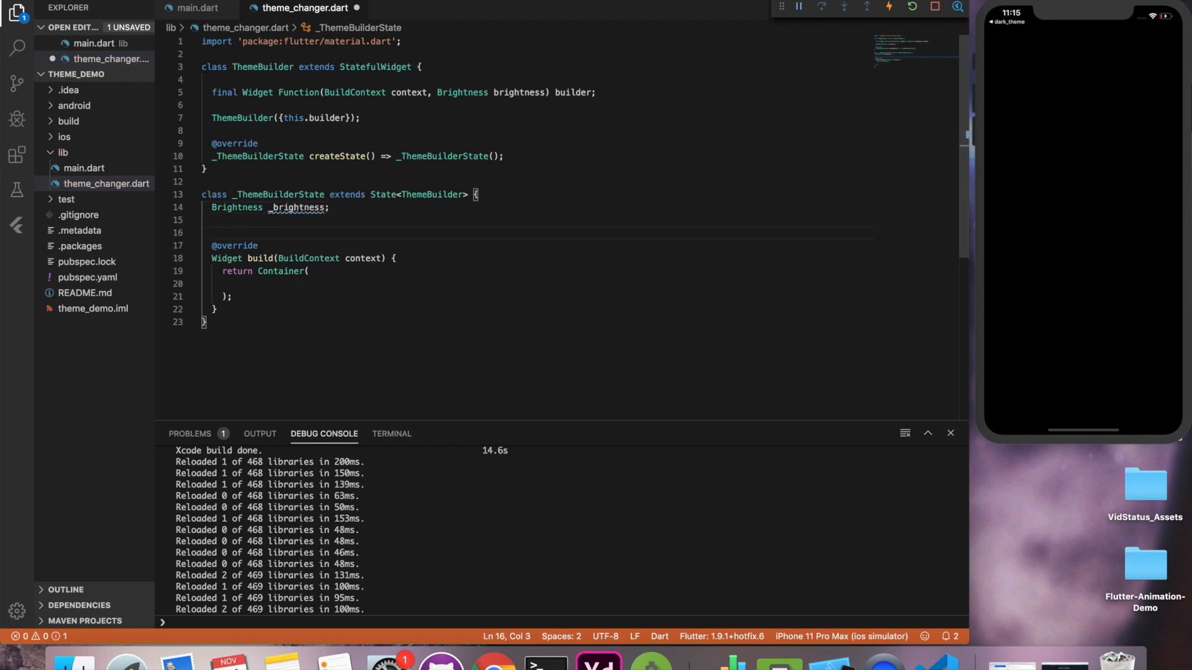
{"action": "type", "text": "@override void initState() {"}
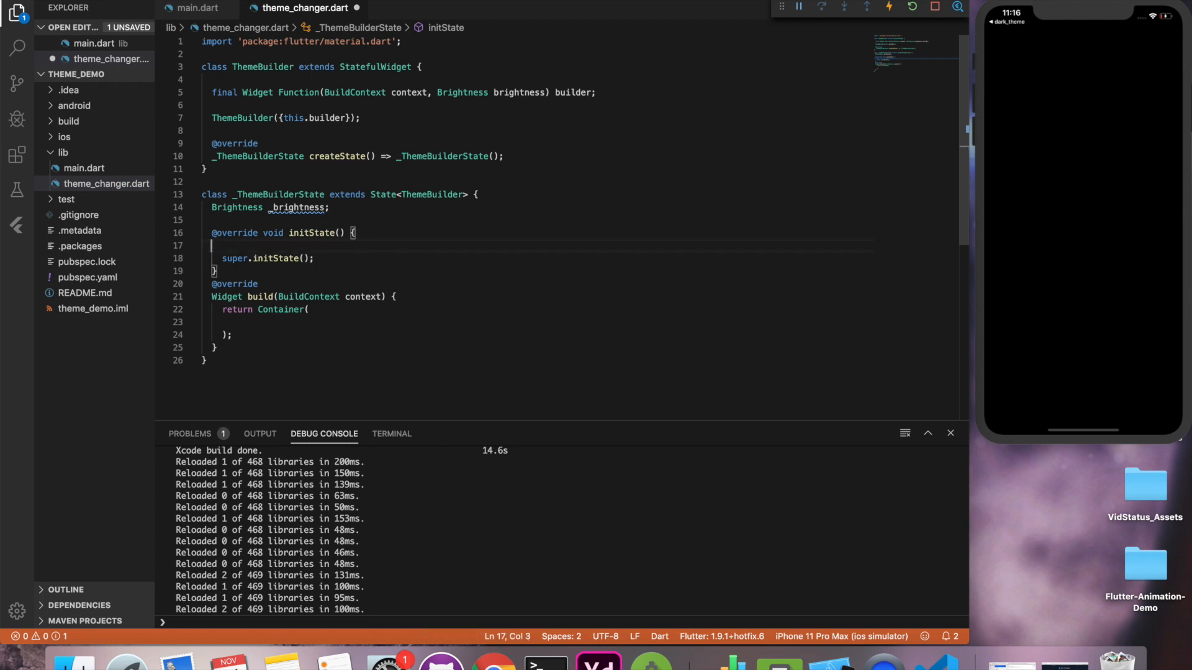
{"action": "type", "text": "_brightness = Brightness.light"}
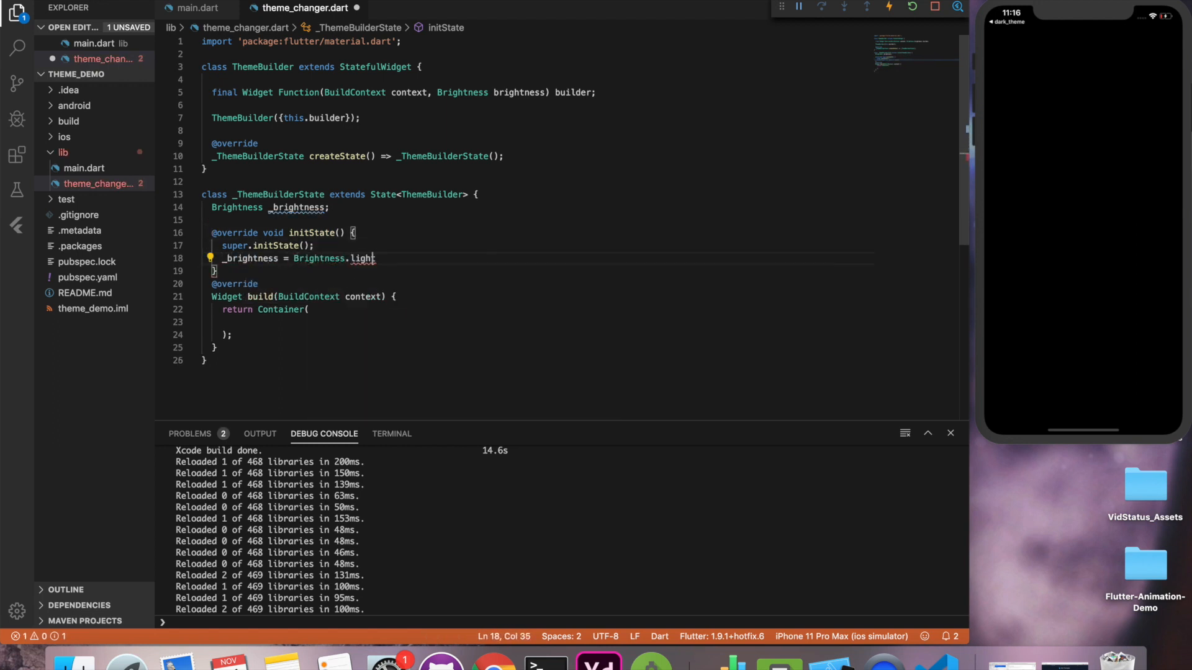
{"action": "type", "text": "ret"}
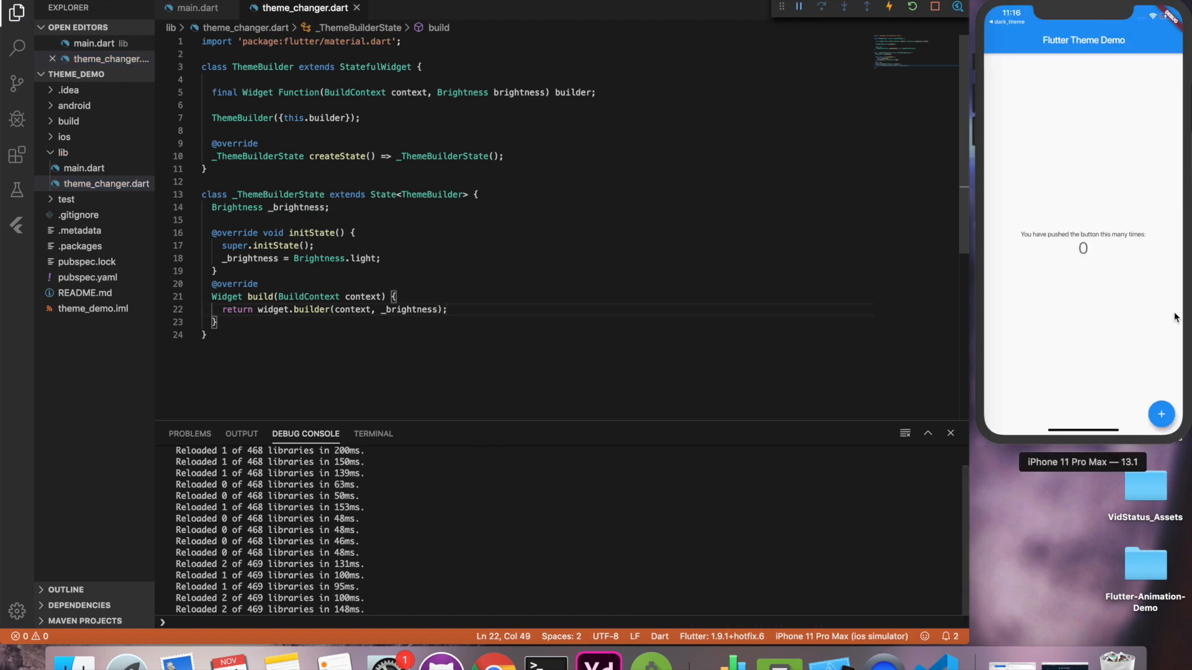
{"action": "left_click", "coordinate": [1159, 415]}
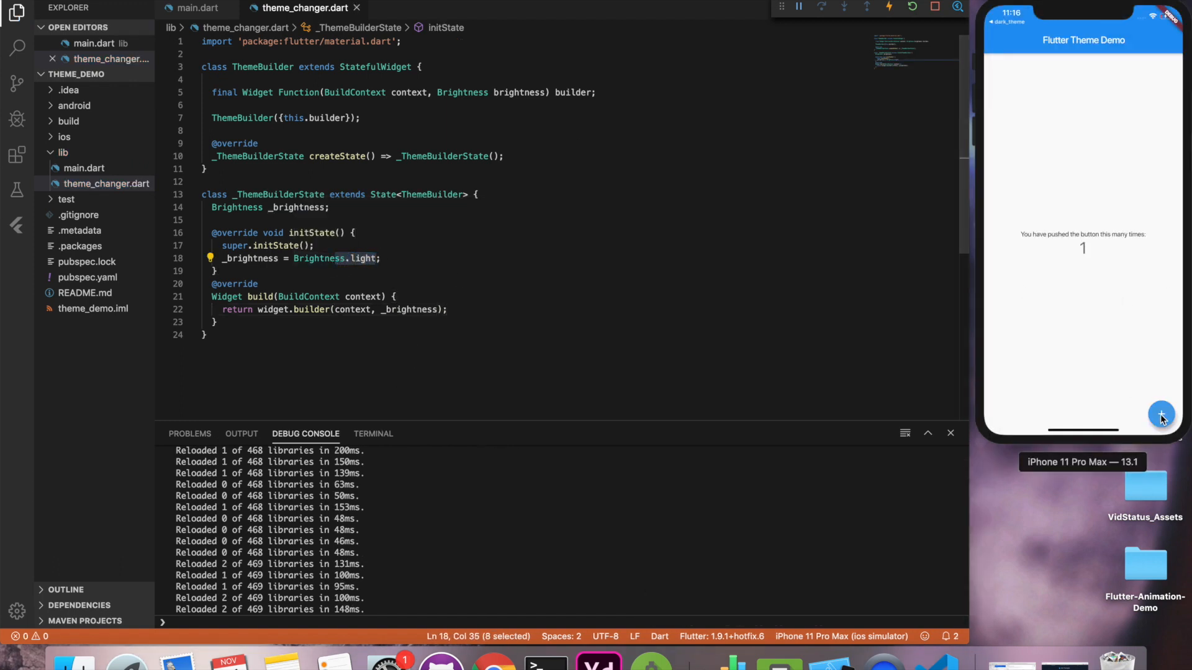
Write void changeTheme() using setState to toggle _brightness between Brightness.dark and Brightness.light
{"action": "type", "text": "changeTheme("}
{"action": "type", "text": "_"}
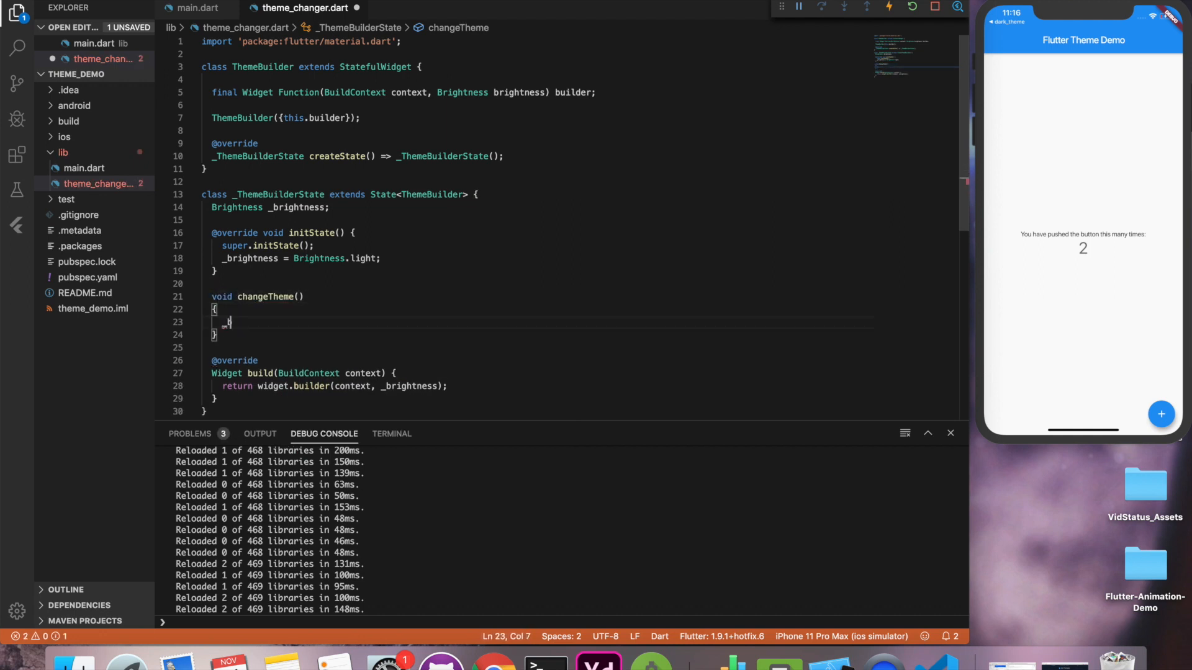
{"action": "type", "text": "brightness ="}
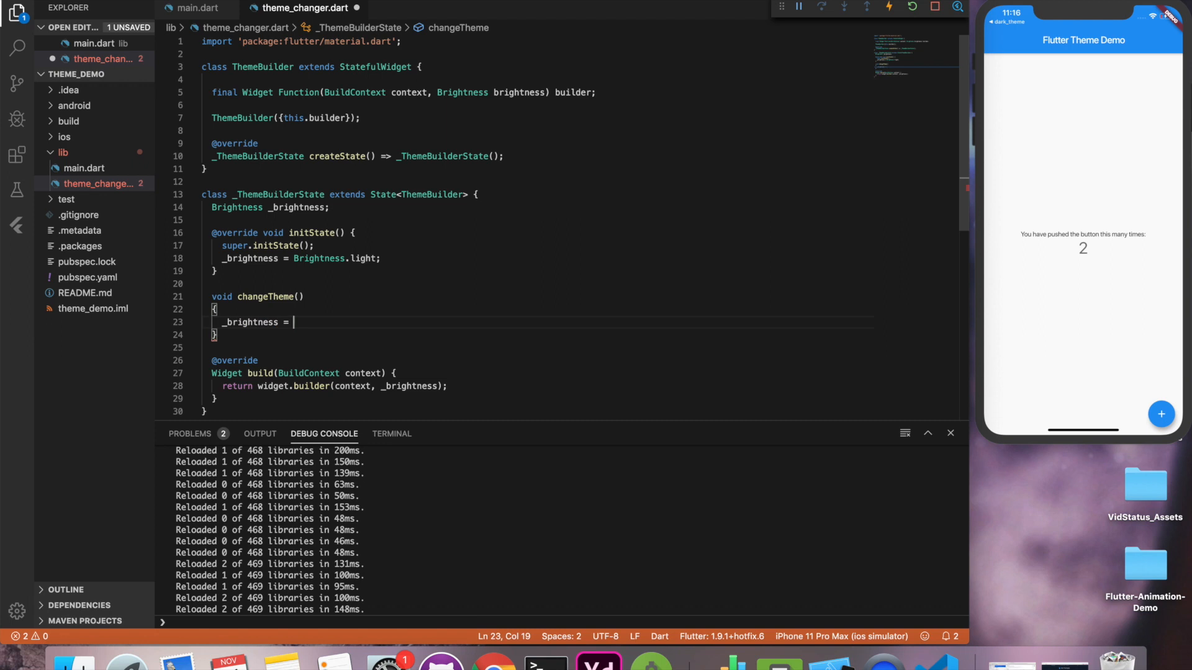
{"action": "type", "text": "_brightness == Bri"}
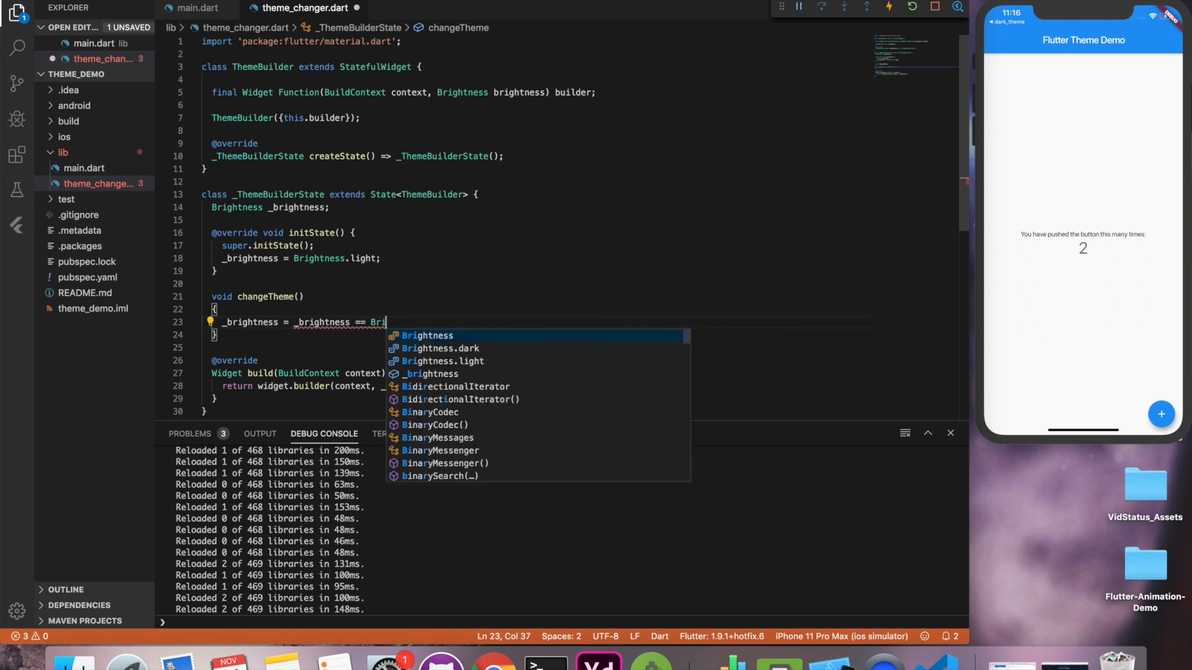
{"action": "type", "text": "ightness.dark ? Brightness.light : Brightness.dar;"}
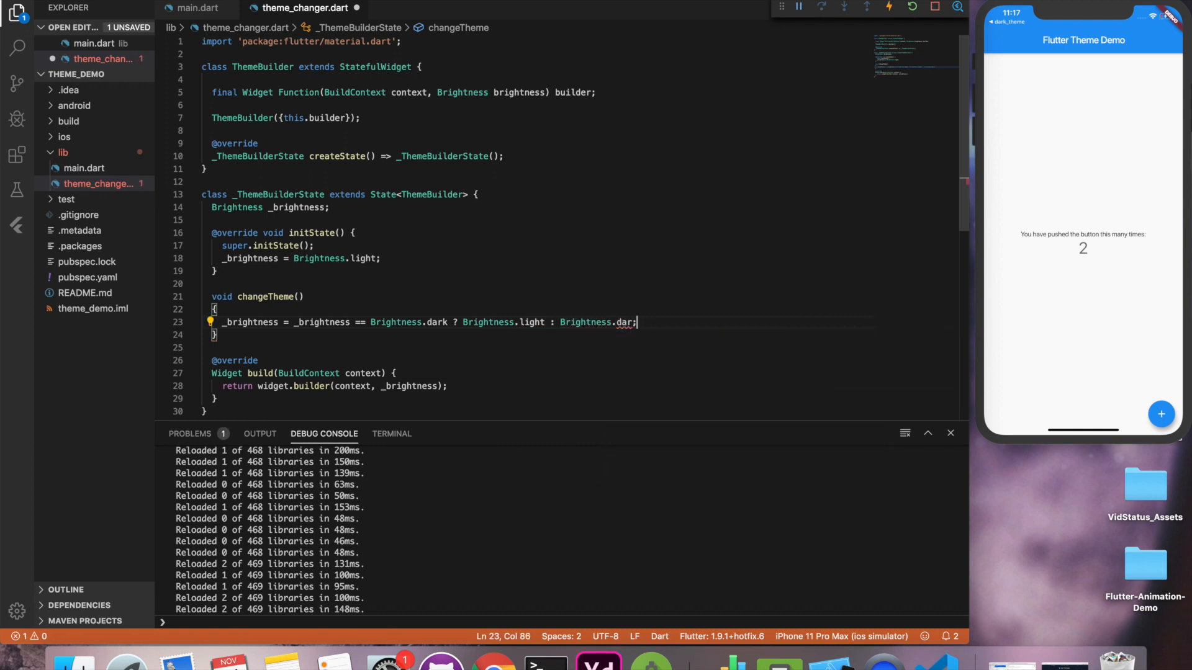
{"action": "type", "text": "s"}
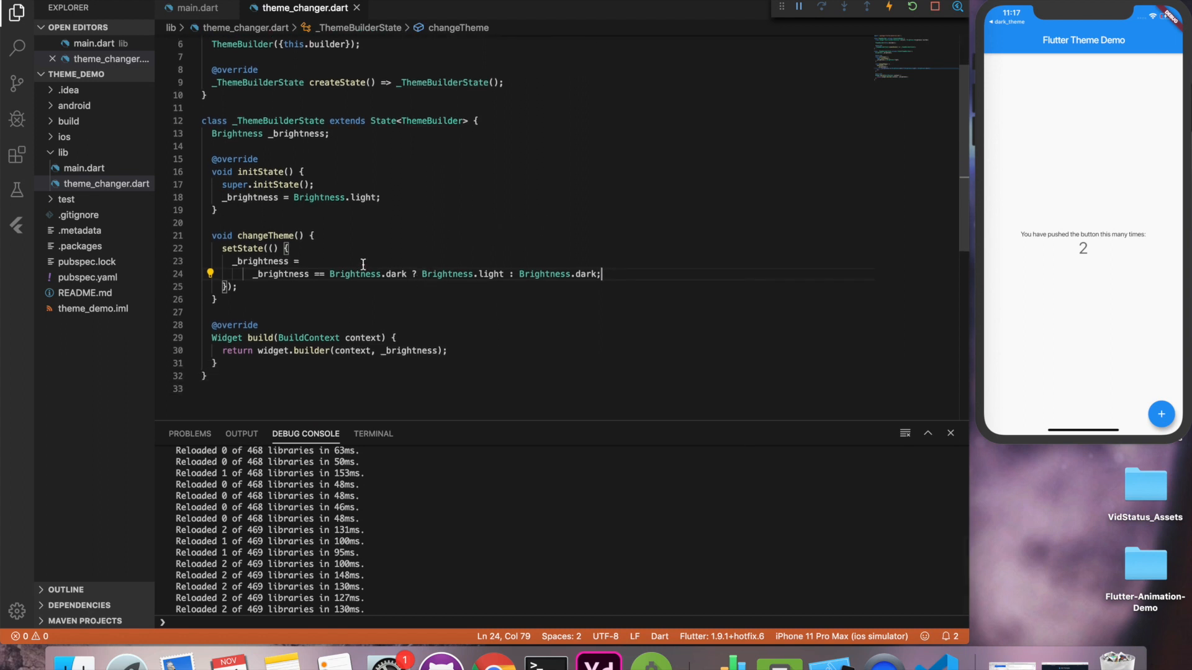
Carry the changeTheme name into main.dart and begin a ThemeBuilder. call in _incrementCounter
{"action": "double_click", "coordinate": [265, 235]}
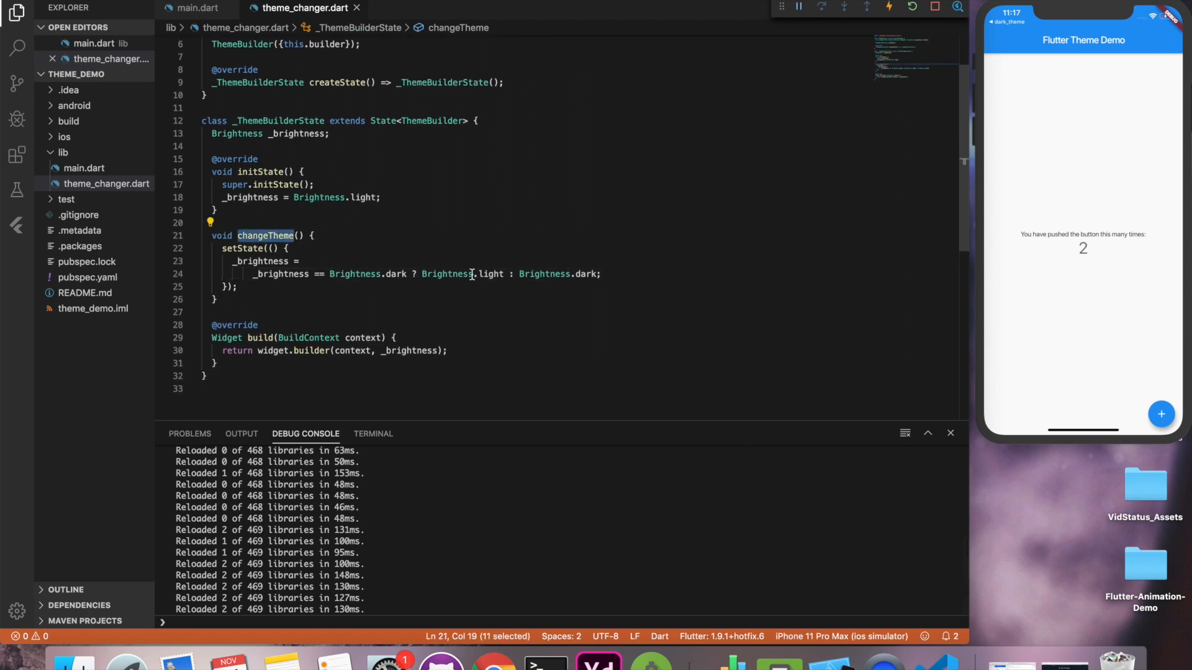
{"action": "left_click", "coordinate": [196, 8]}
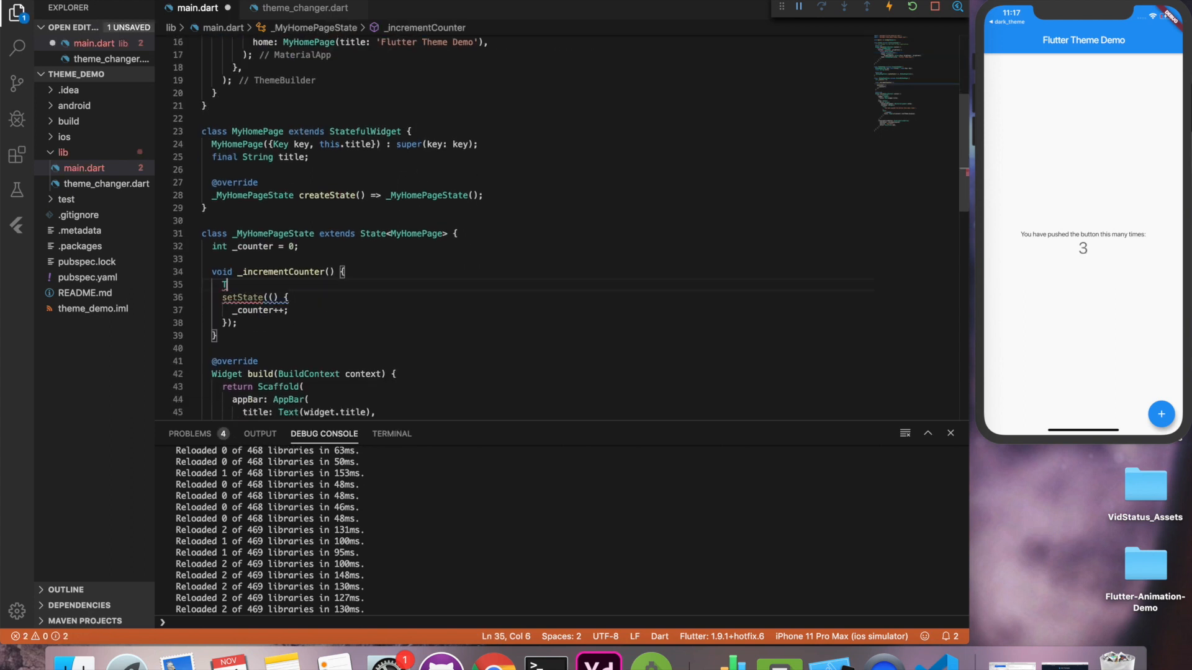
{"action": "type", "text": "ThemeBuilder."}
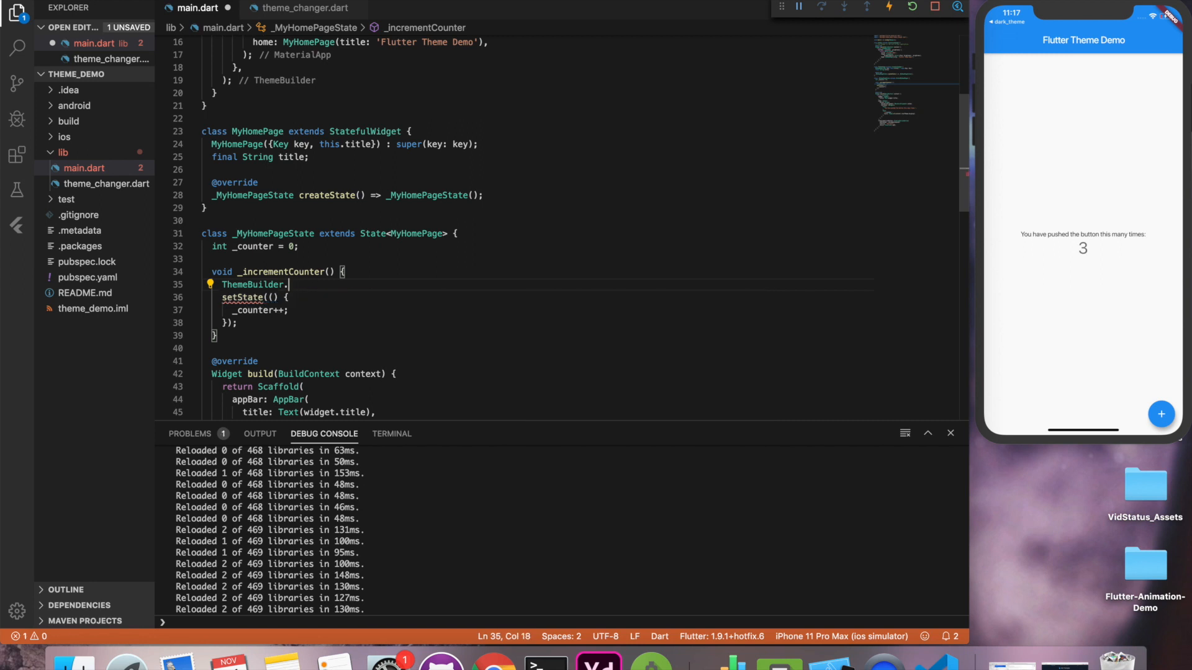
Add static _ThemeBuilderState of(BuildContext context) returning context.ancestorStateOfType(const TypeMatcher<_ThemeBuilderState>()), fixing the TypeMather typo
{"action": "left_click", "coordinate": [302, 8]}
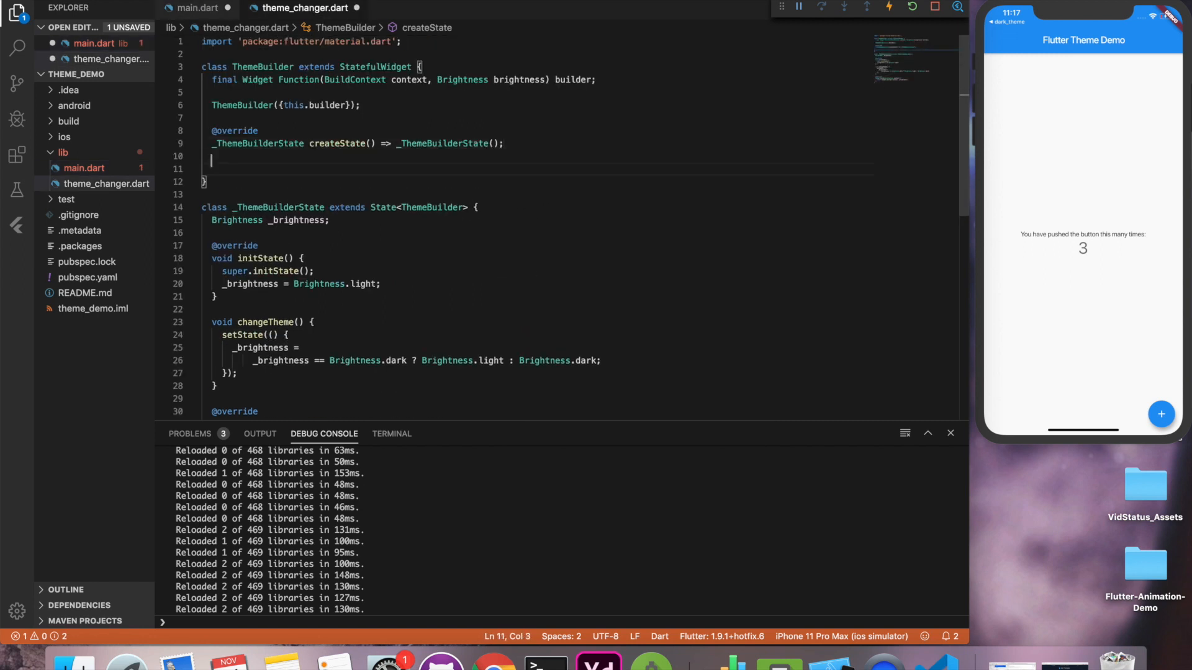
{"action": "type", "text": "static"}
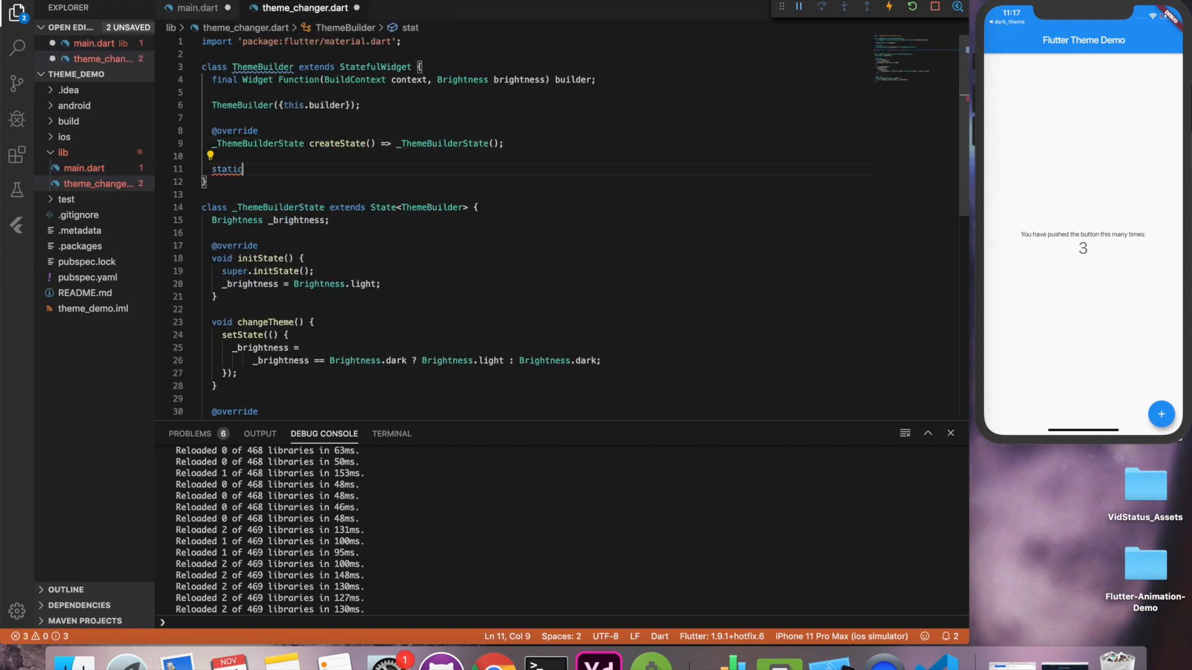
{"action": "type", "text": "_ThemeBuilderState of(BuildContext c"}
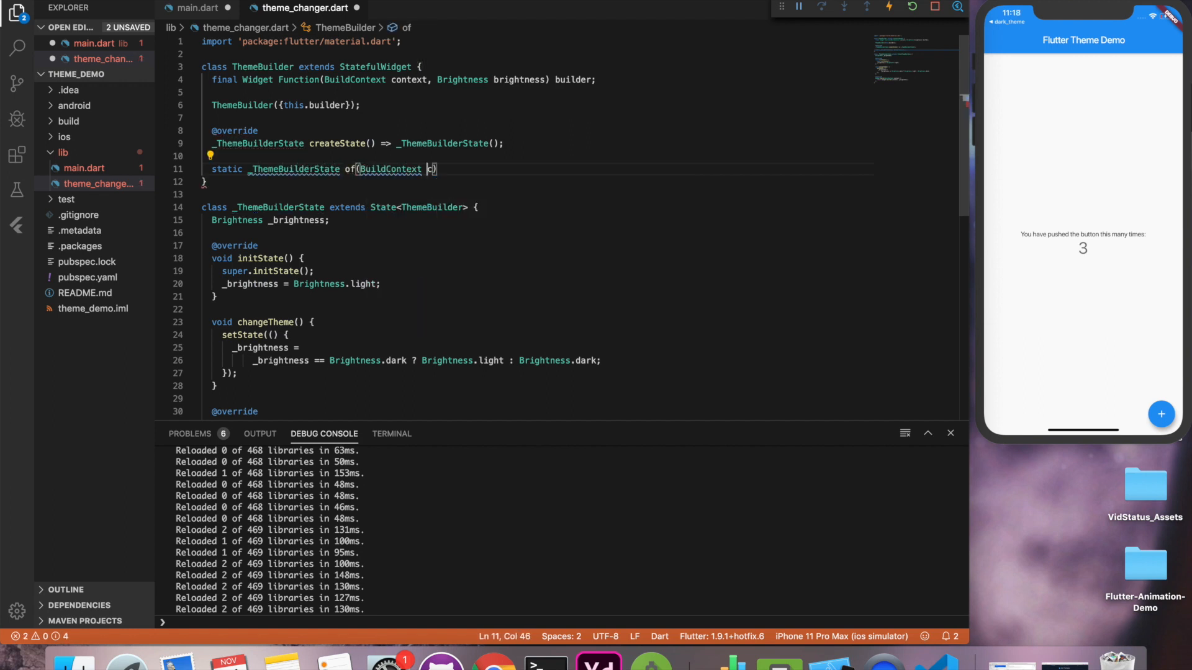
{"action": "type", "text": "return context."}
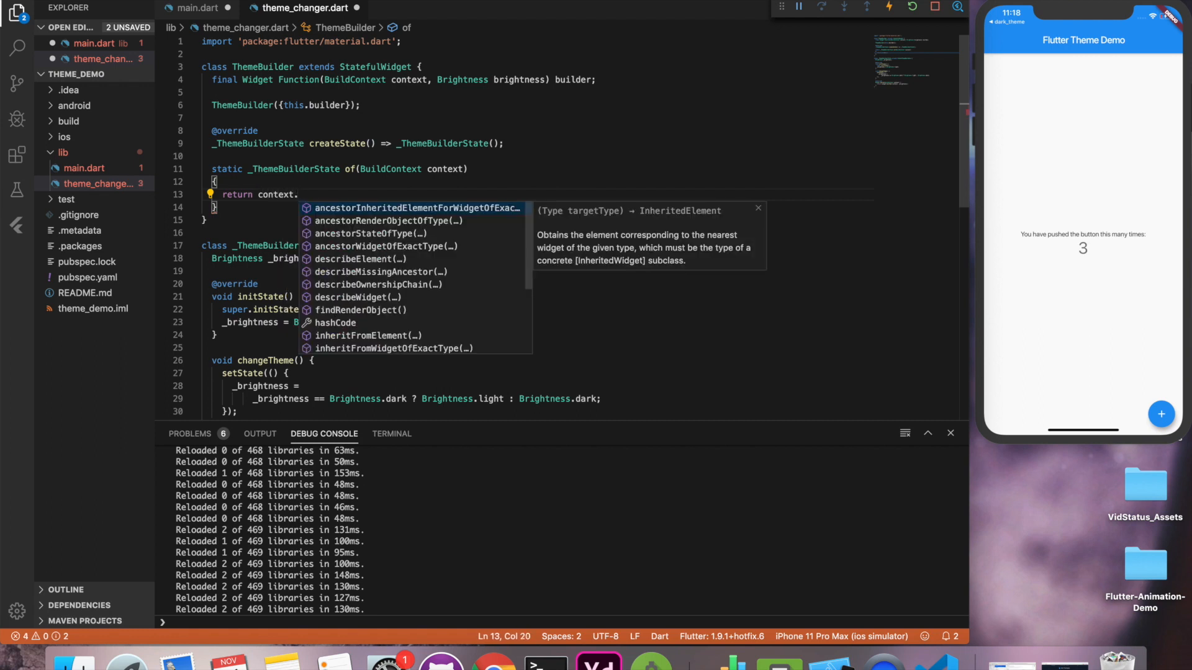
{"action": "type", "text": "ancestorStateOfType(Type"}
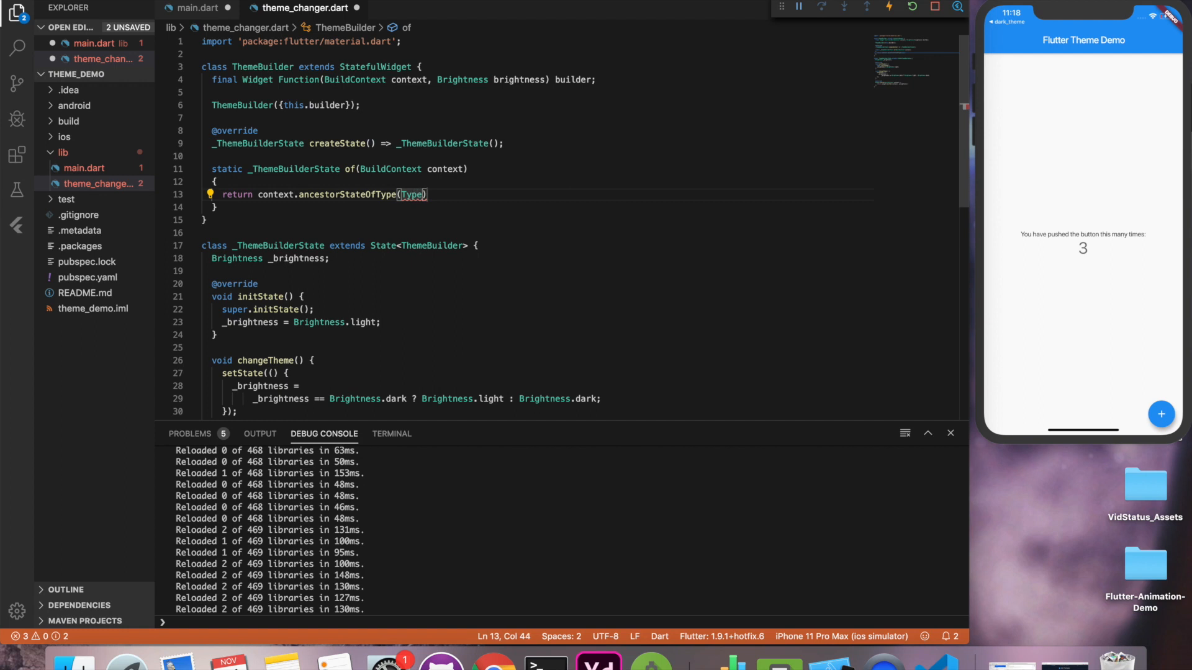
{"action": "type", "text": "Mather<>"}
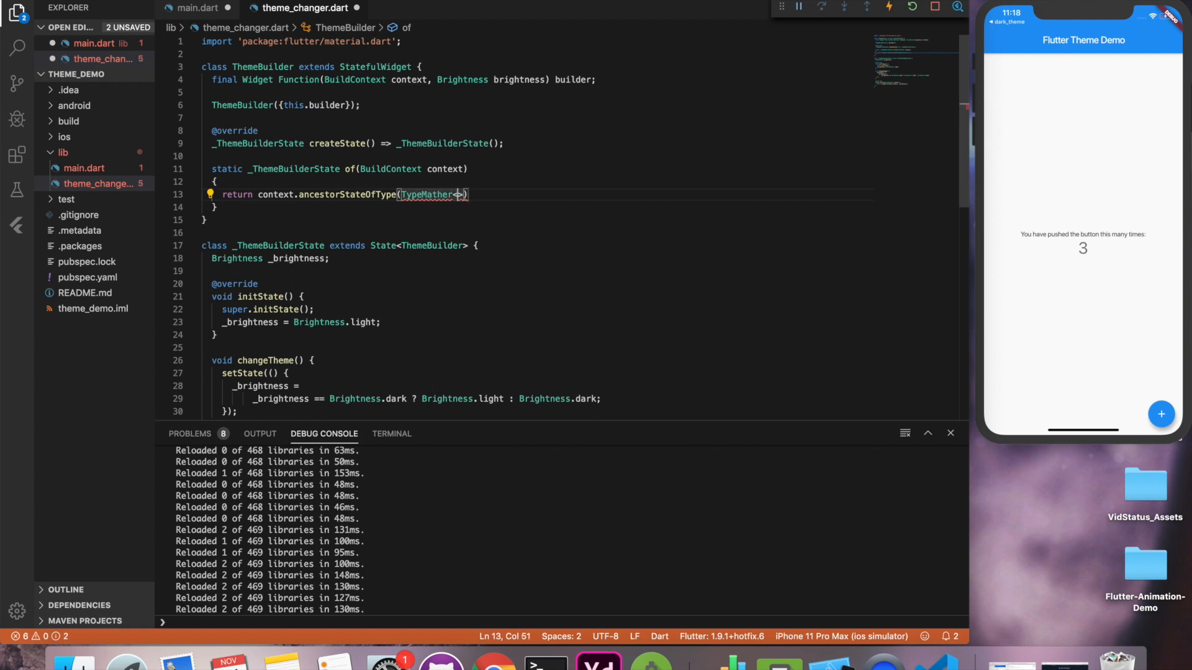
{"action": "type", "text": "_ThemeBuilderState"}
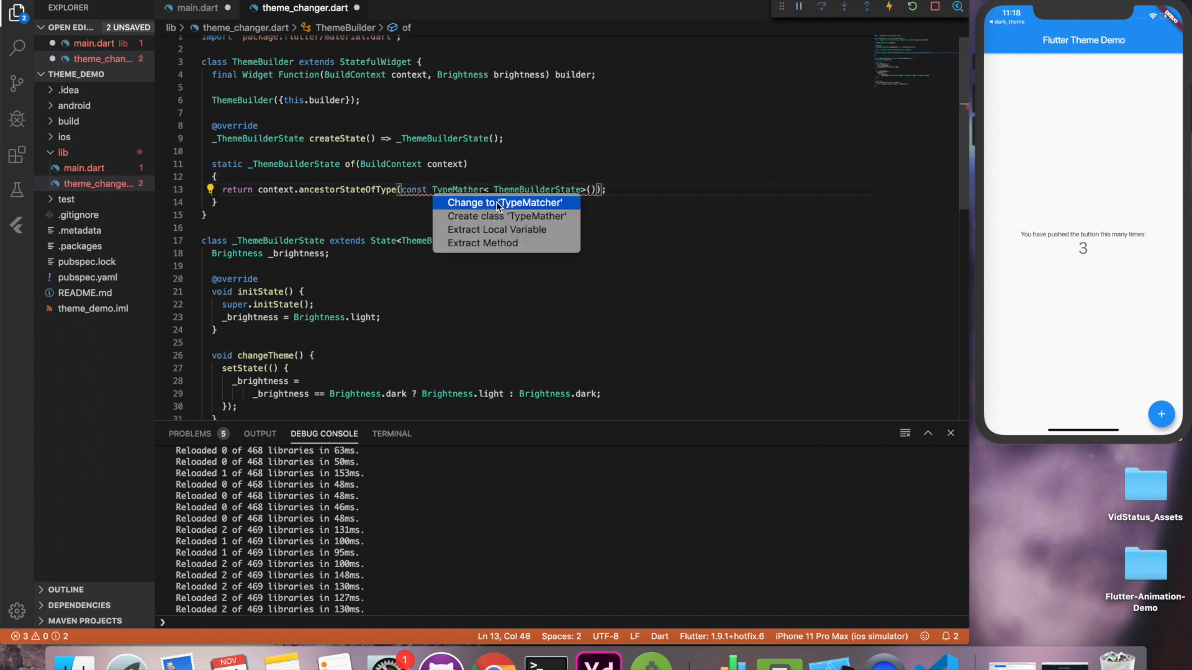
{"action": "left_click", "coordinate": [504, 202]}
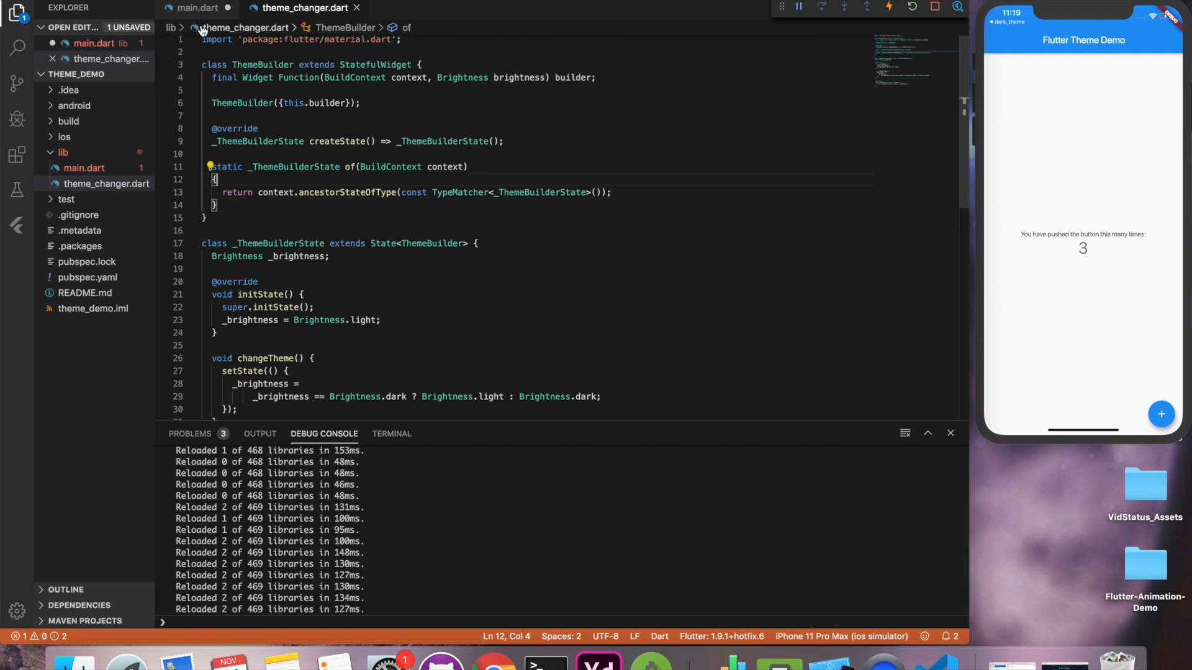
Complete ThemeBuilder.of(context).changeTheme() in _incrementCounter and test the toggle via the + button
{"action": "left_click", "coordinate": [199, 7]}
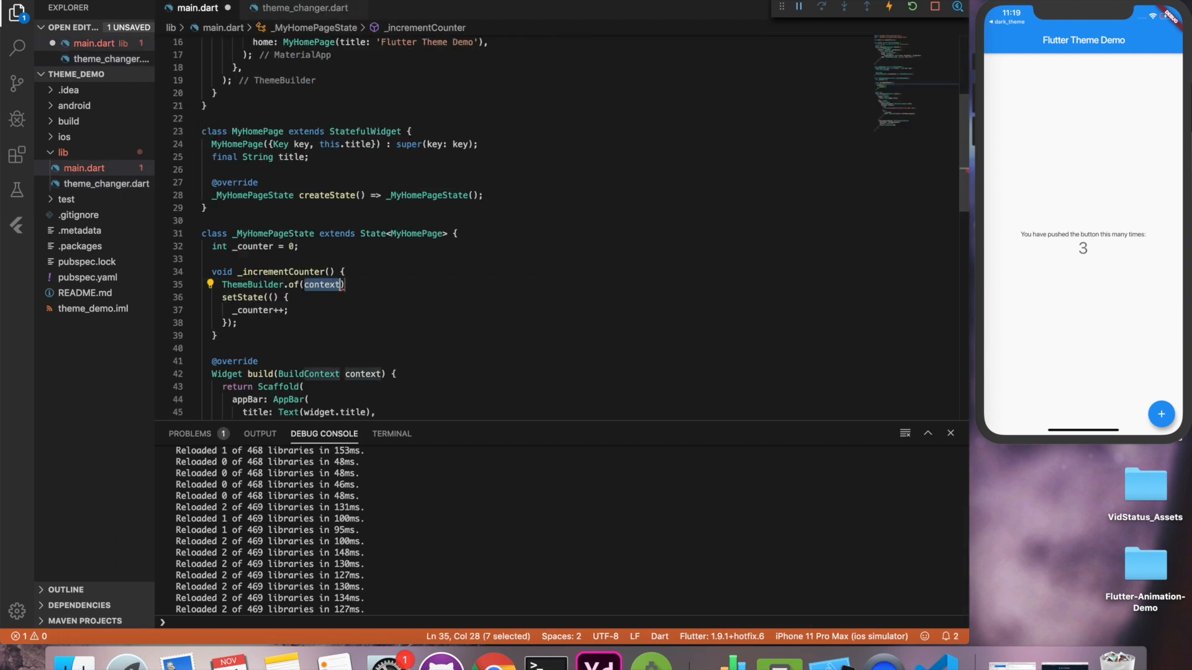
{"action": "type", "text": ".changeTheme();"}
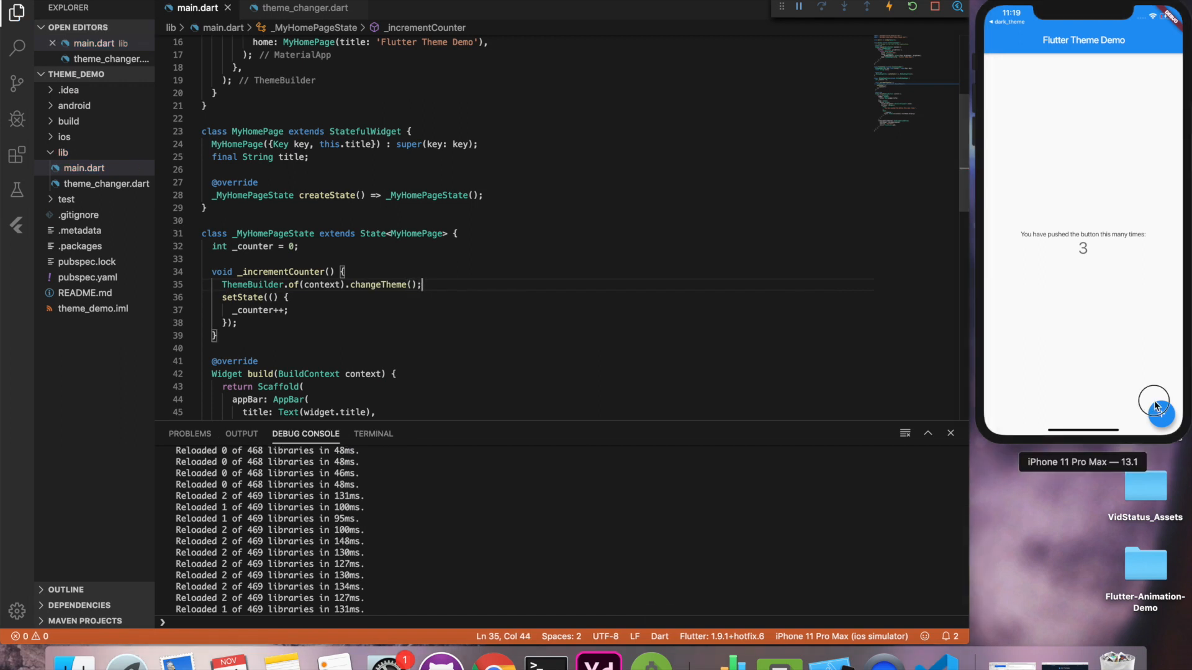
{"action": "left_click", "coordinate": [1161, 415]}
{"action": "type", "text": "final"}
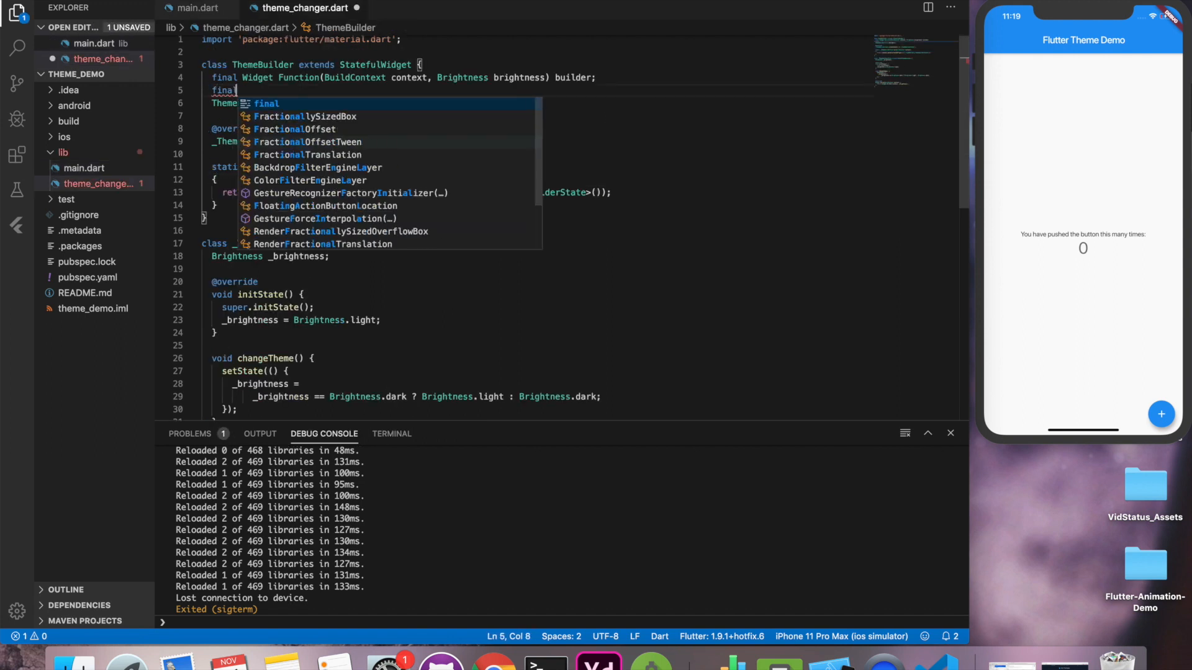
Add final Brightness defaultBrightness to the ThemeBuilder constructor and use widget.defaultBrightness in initState
{"action": "type", "text": "Brightness"}
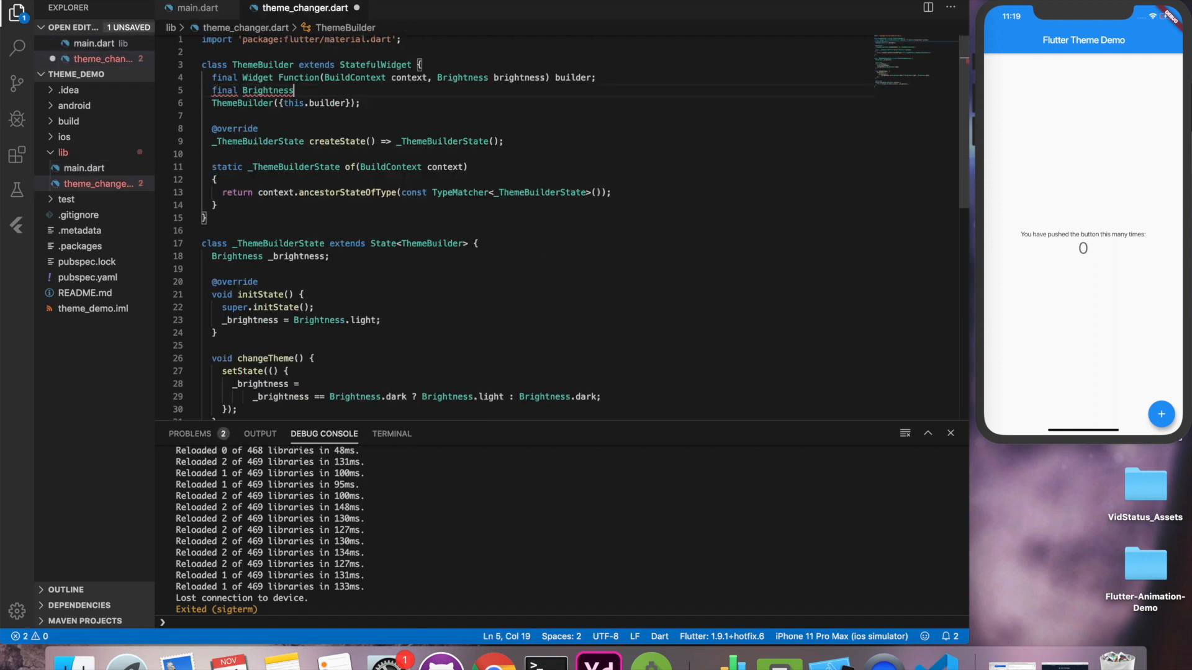
{"action": "type", "text": "defaultBrightness;"}
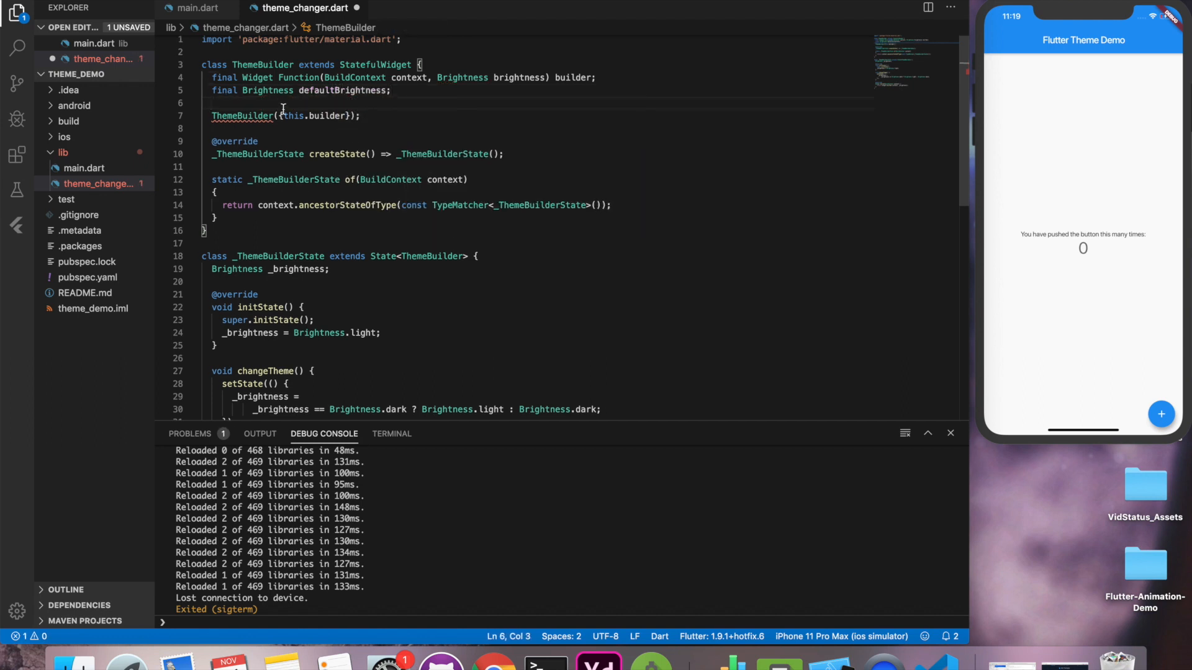
{"action": "type", "text": ", this.defaultBrightness"}
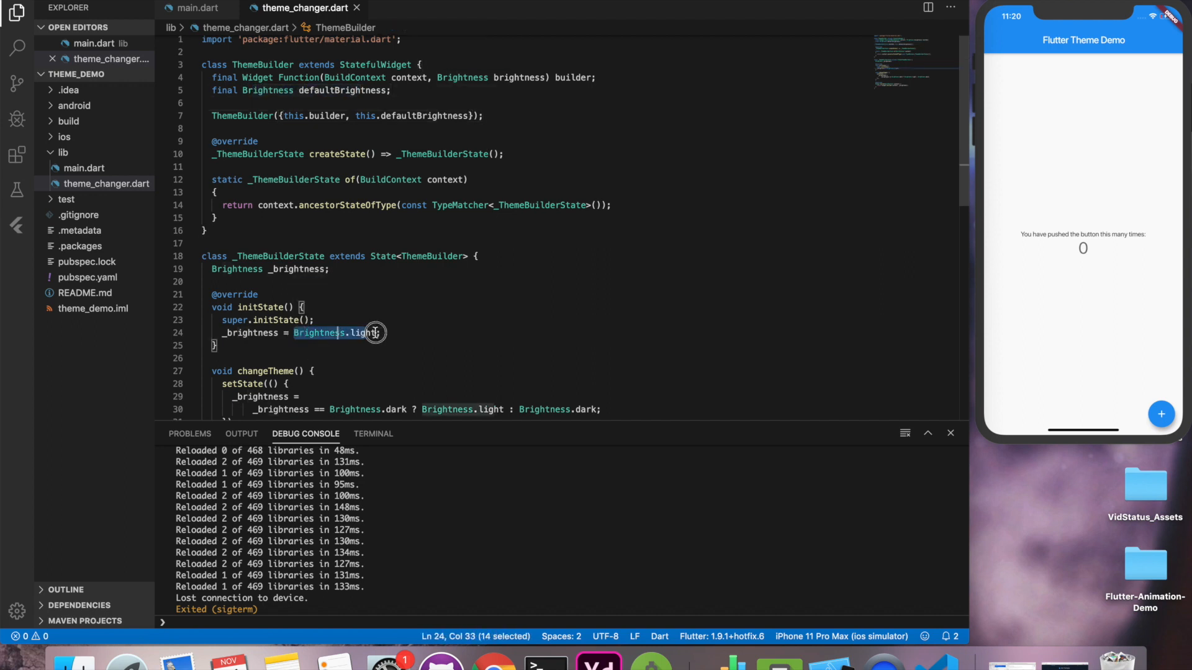
{"action": "type", "text": "widget.default"}
{"action": "type", "text": "if(mounted)"}
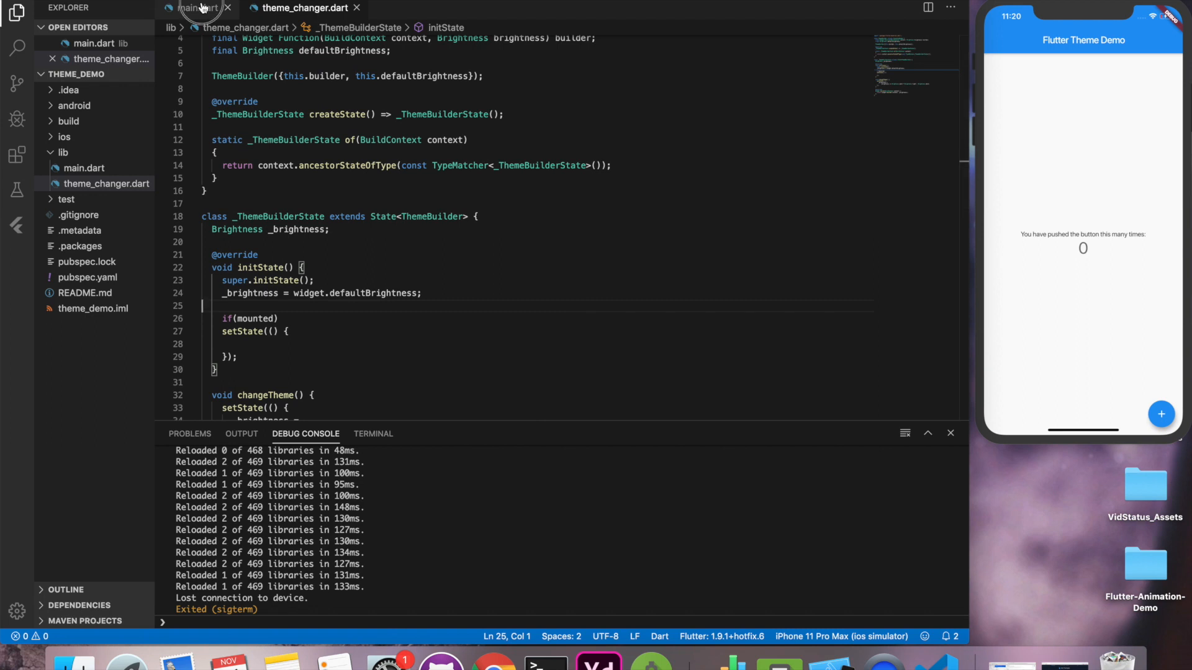
{"action": "left_click", "coordinate": [196, 9]}
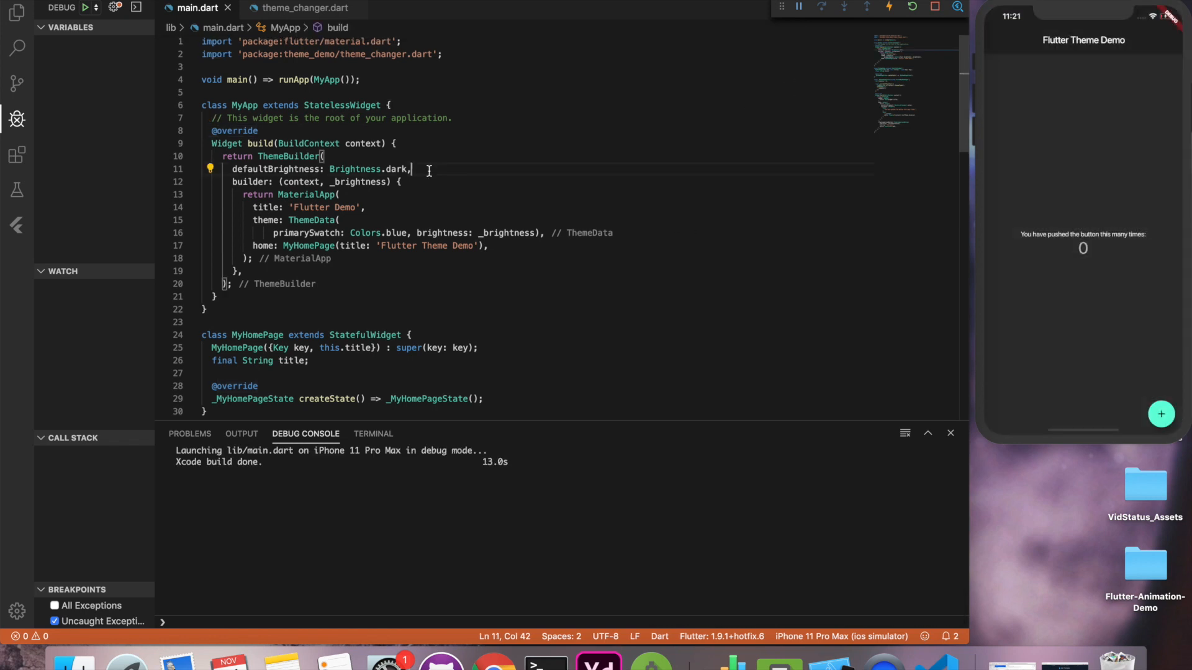
Test changeTheme in the running app, toggling from dark to light, then return to main.dart
{"action": "left_click", "coordinate": [305, 7]}
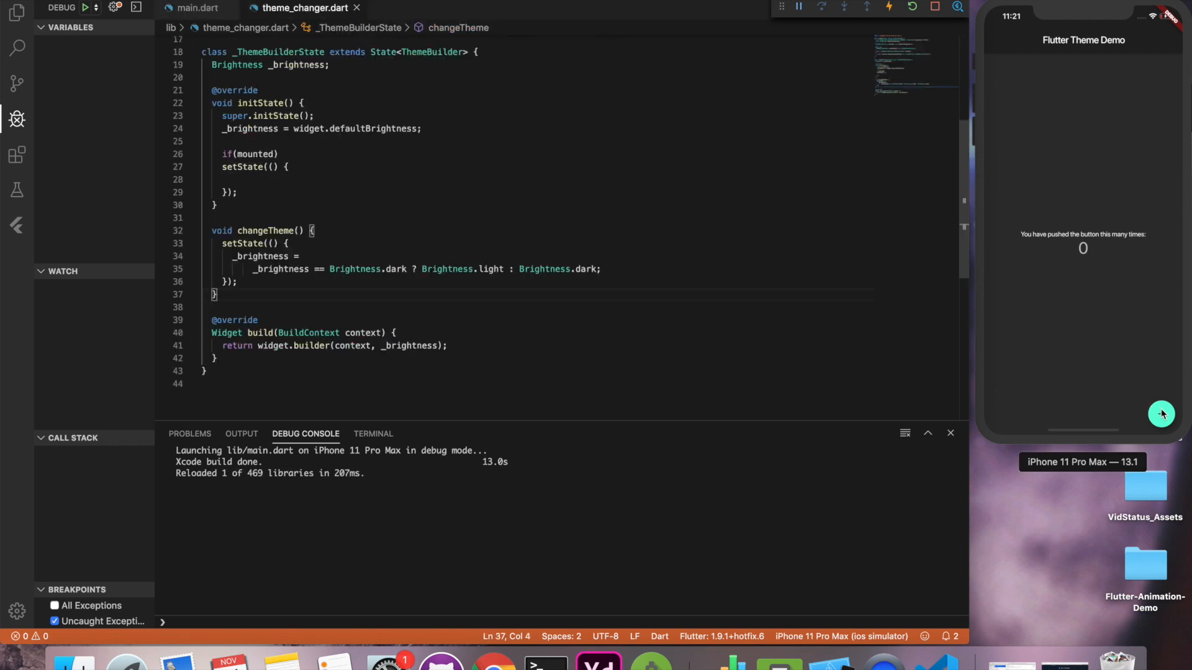
{"action": "left_click", "coordinate": [1162, 414]}
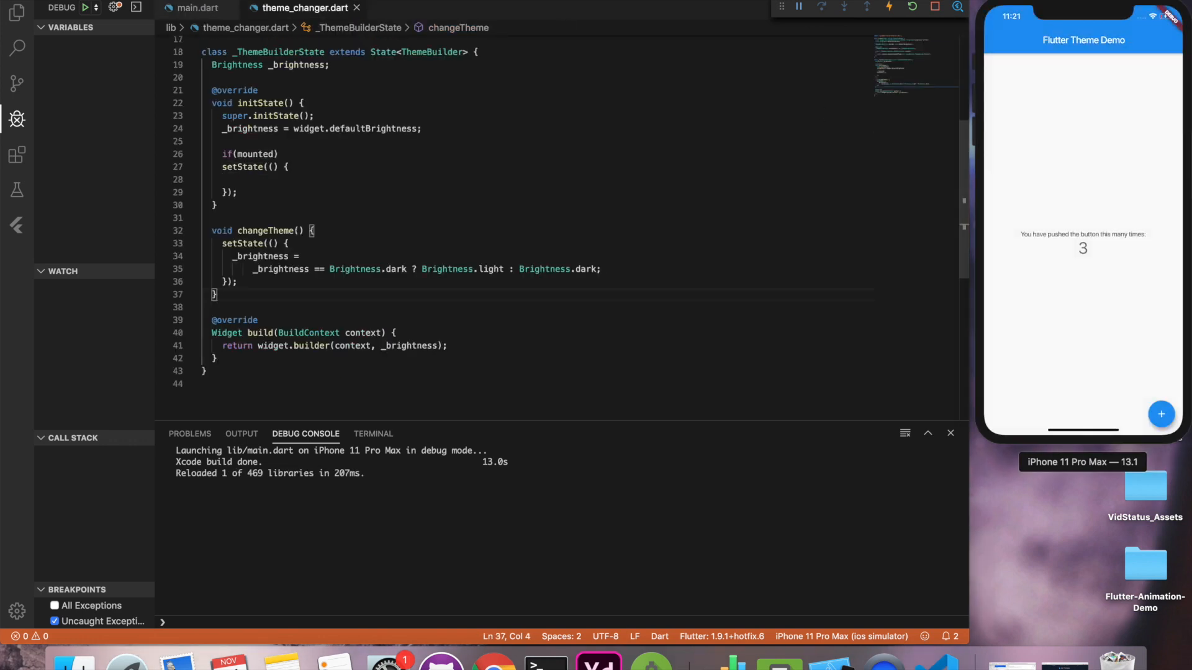
{"action": "left_click", "coordinate": [200, 8]}
{"action": "type", "text": "child: Text(),"}
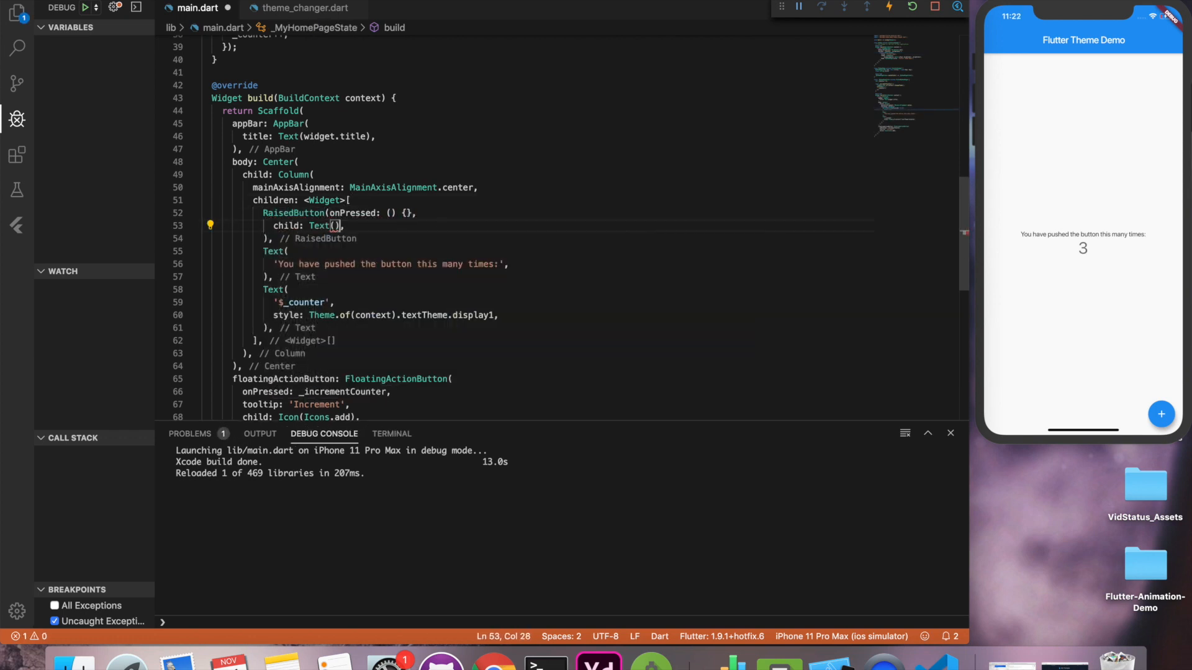
Create lib/detail.dart with a DetailPage widget and wire a Go to Detail button in main.dart
{"action": "left_click", "coordinate": [16, 13]}
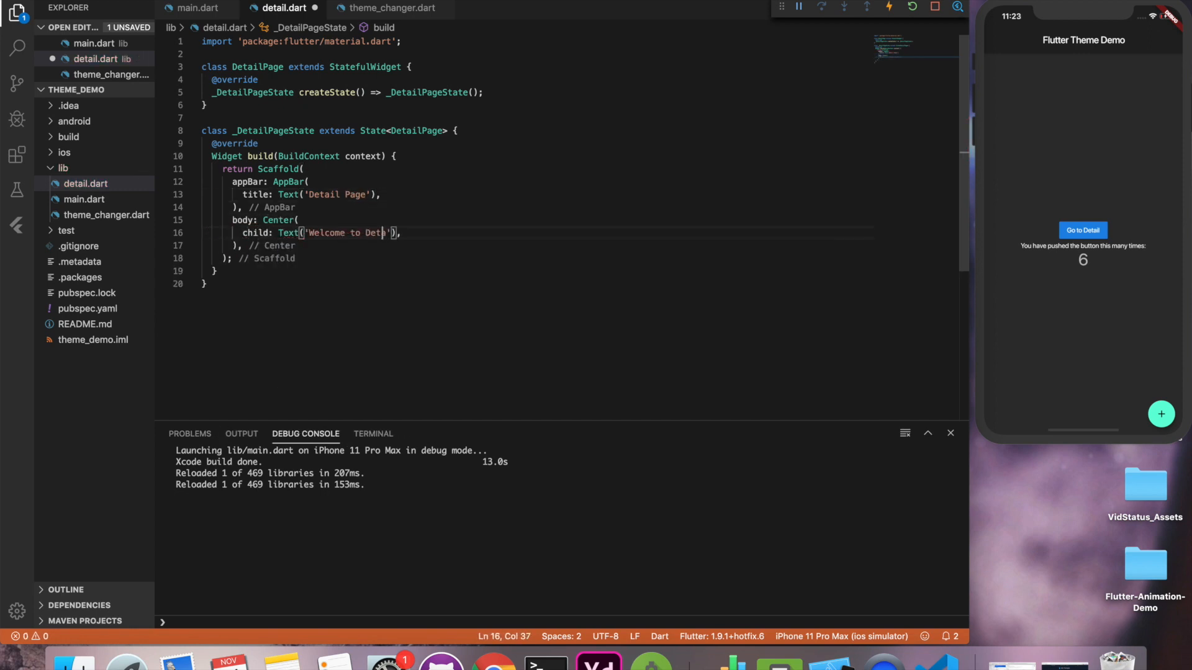
{"action": "left_click", "coordinate": [199, 9]}
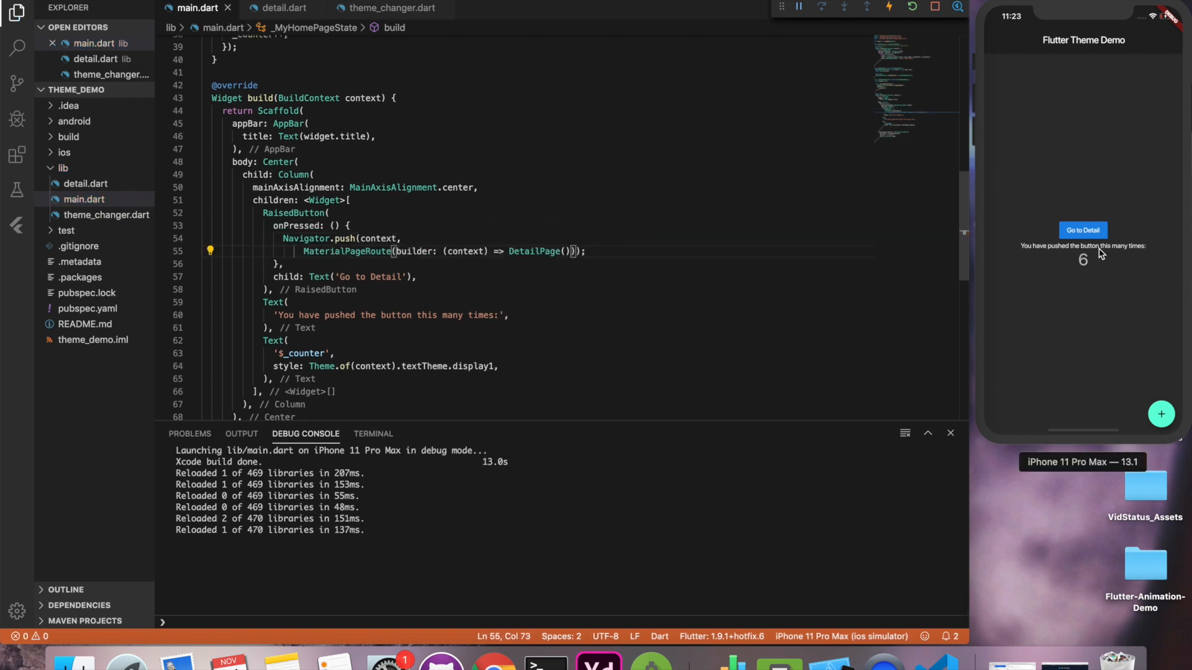
Verify in the running app that Go to Detail opens DetailPage and navigates back, twice
{"action": "left_click", "coordinate": [1083, 230]}
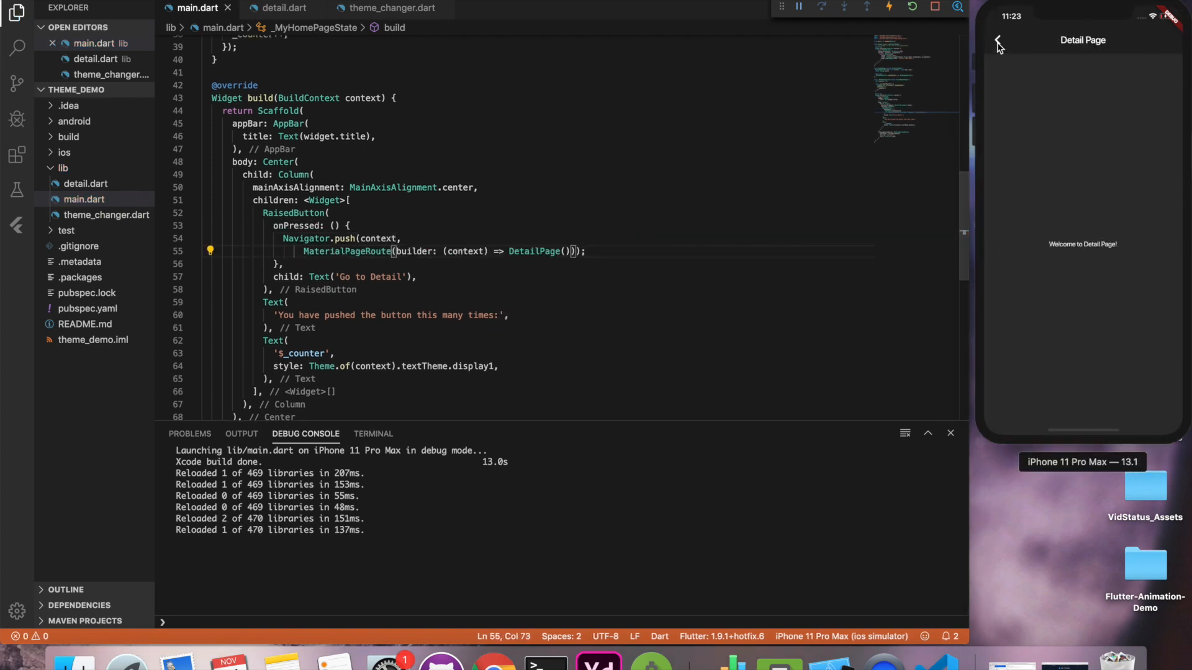
{"action": "left_click", "coordinate": [998, 41]}
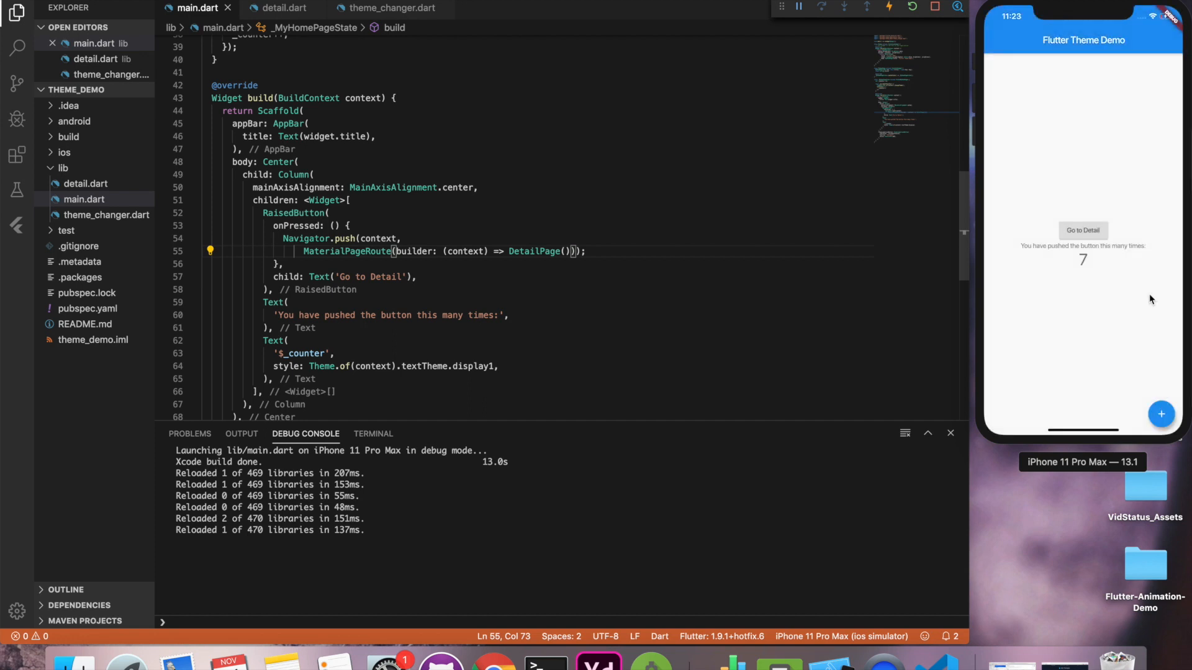
{"action": "left_click", "coordinate": [1082, 230]}
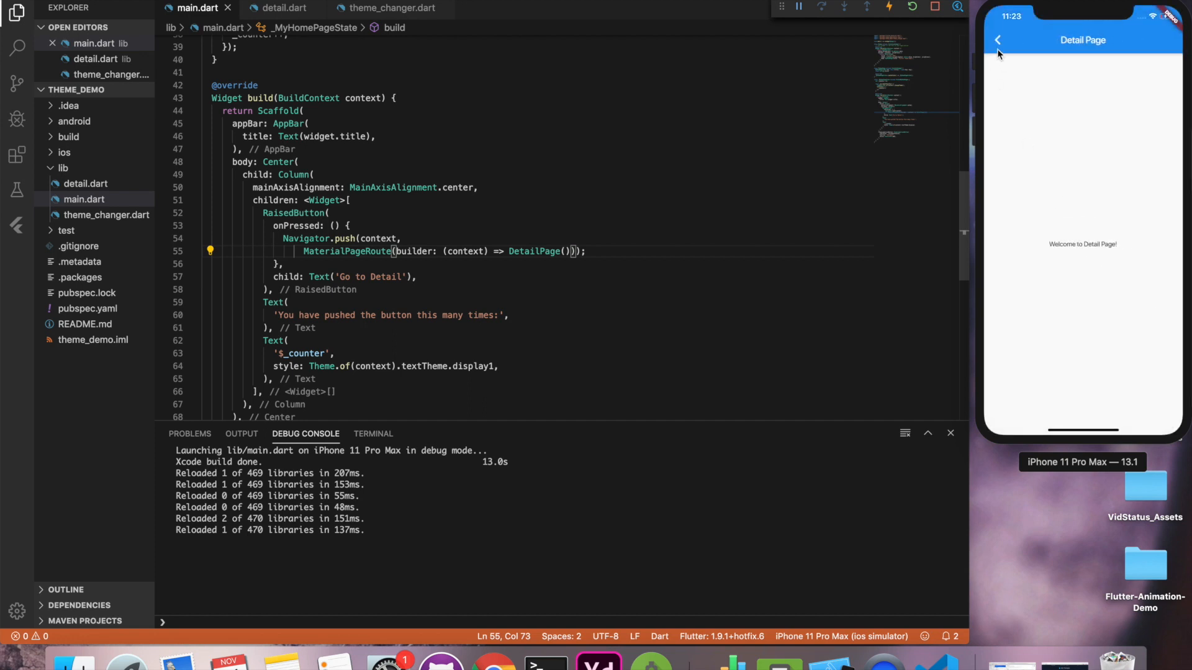
{"action": "left_click", "coordinate": [997, 40]}
{"action": "type", "text": "voi"}
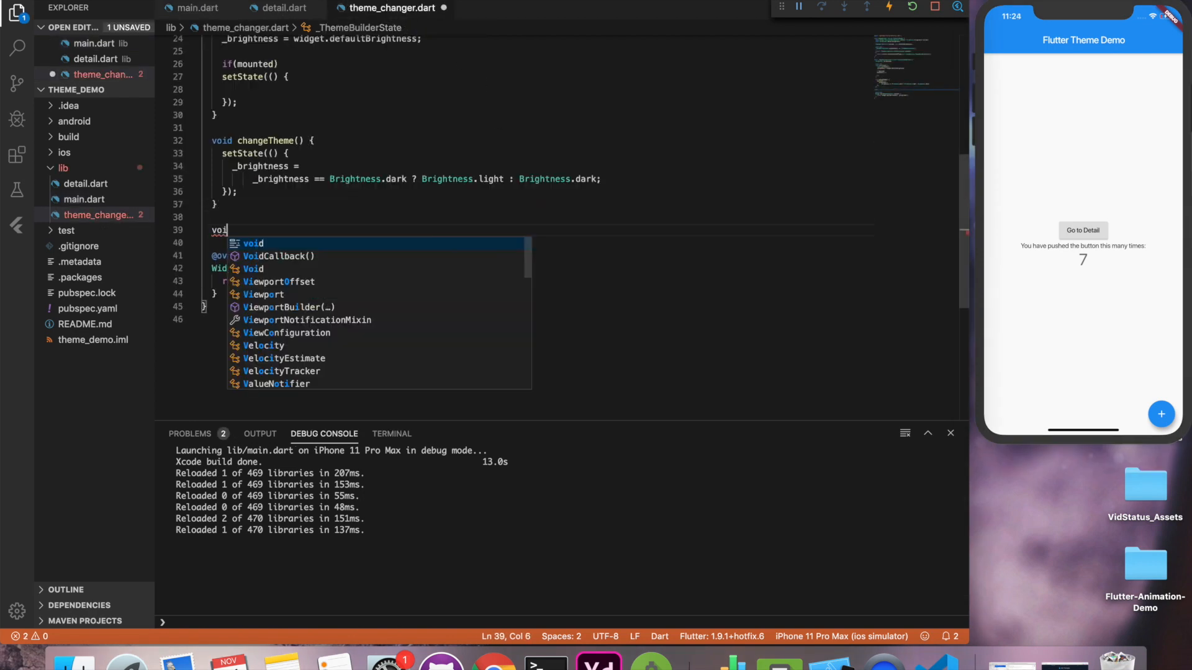
Write 'Brightness getCurrentTheme() { return _brightness; }' in theme_changer.dart
{"action": "type", "text": "Brig"}
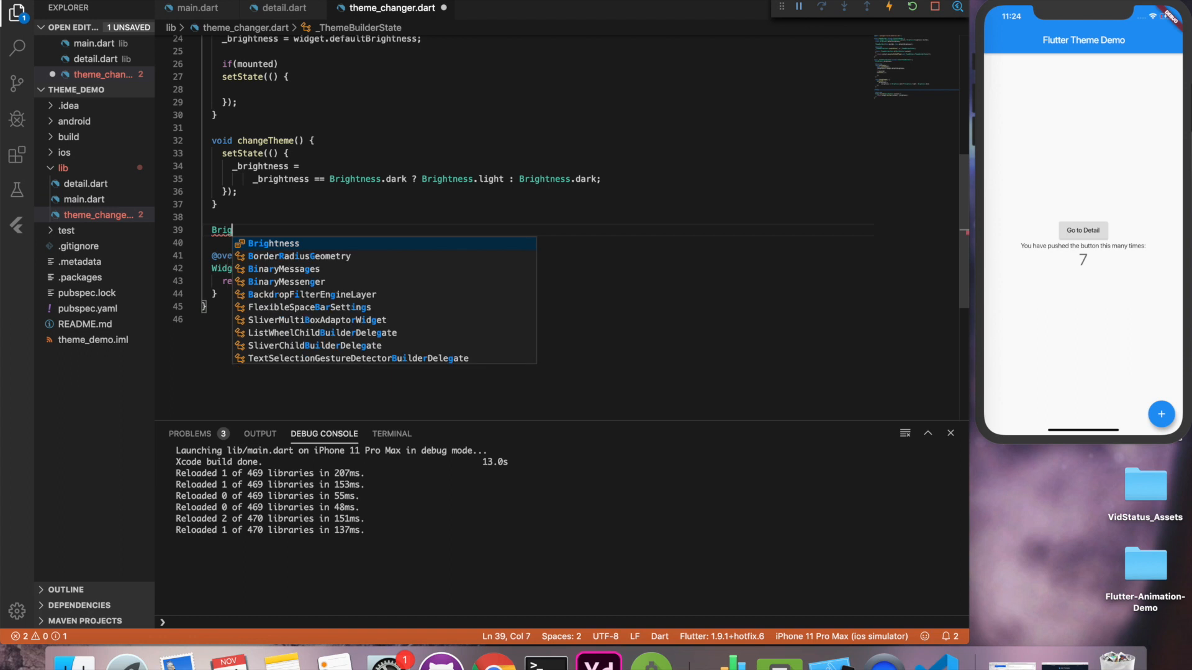
{"action": "key", "text": "Tab"}
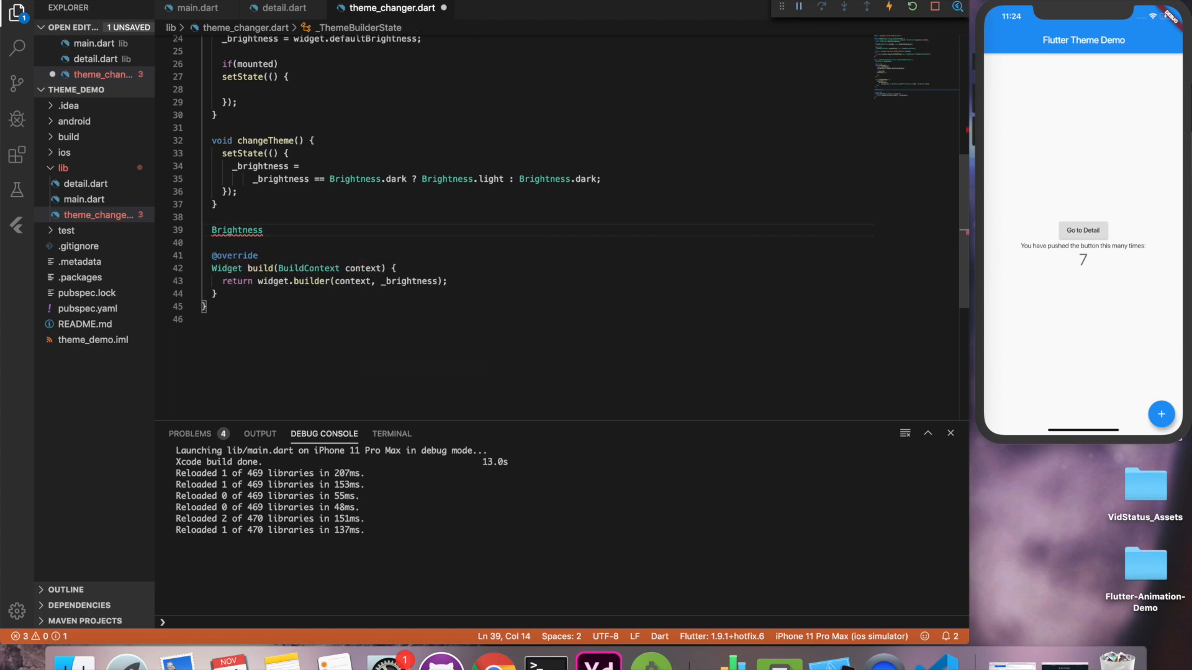
{"action": "type", "text": "getCurre"}
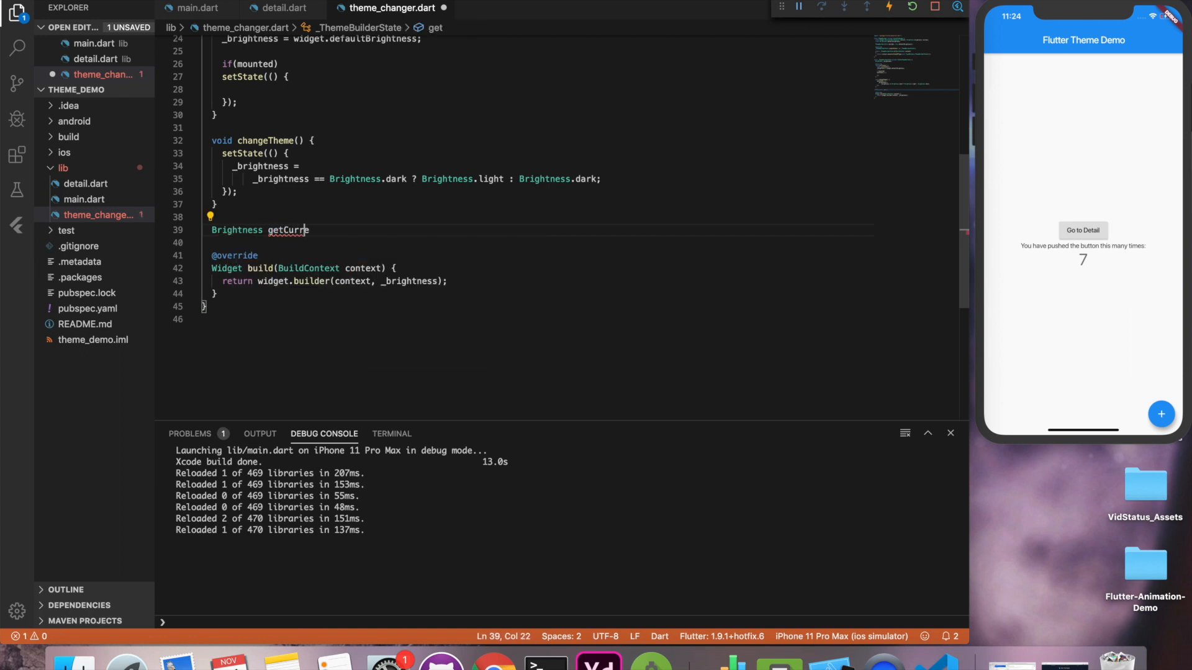
{"action": "type", "text": "entTheme()"}
{"action": "type", "text": "return"}
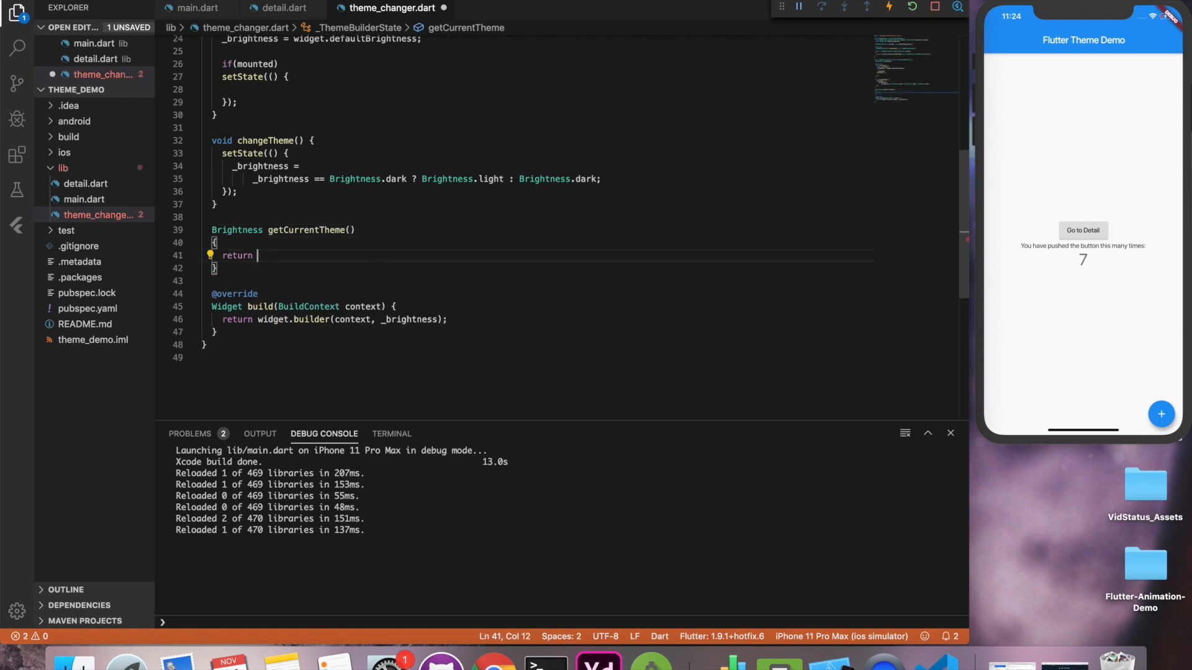
{"action": "type", "text": "_b"}
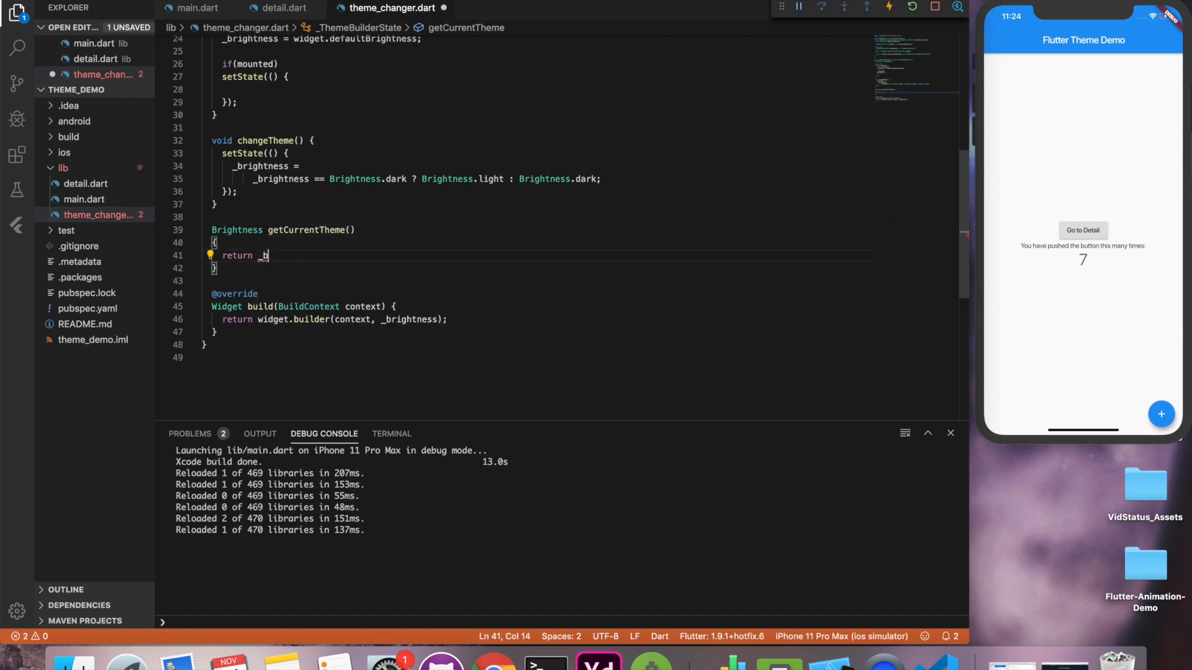
{"action": "type", "text": "rightness;"}
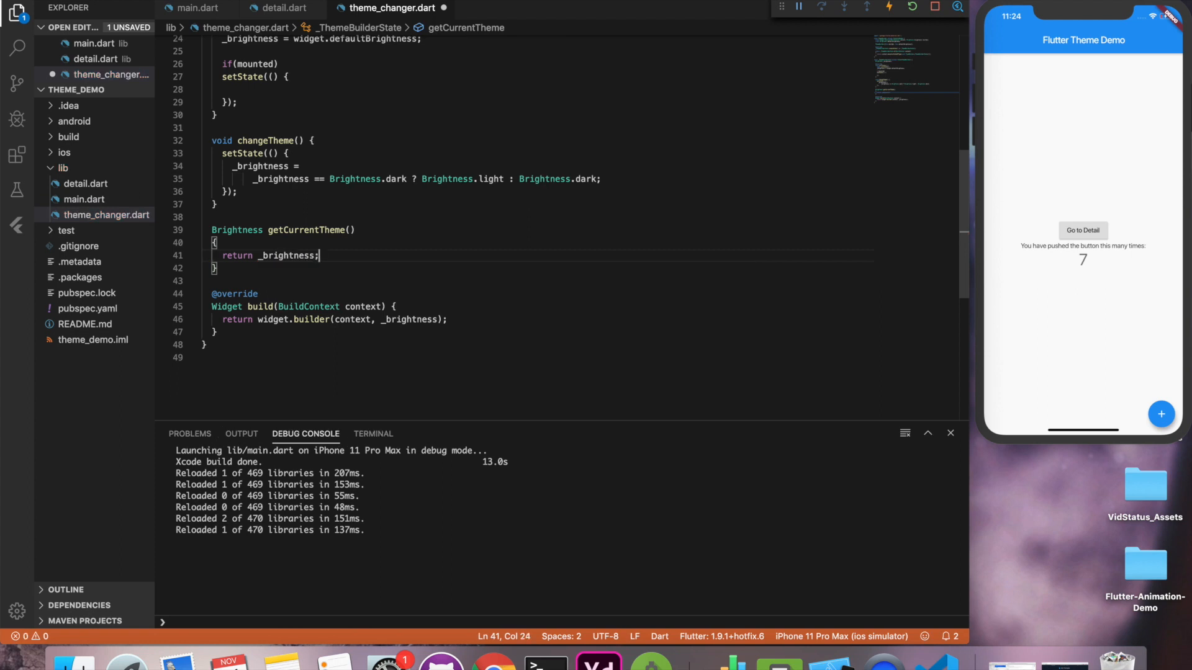
{"action": "left_click", "coordinate": [198, 9]}
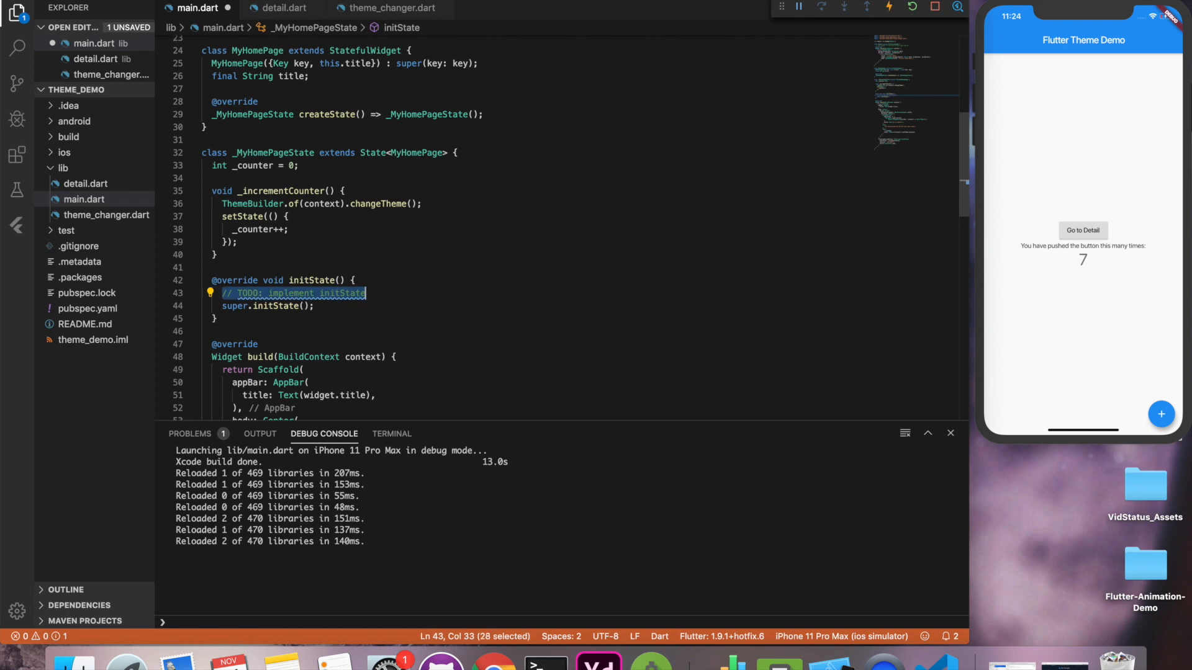
Add 'var currentBrightness = ThemeBuilder.of(context).getCurrentTheme();' in main.dart's initState
{"action": "type", "text": "var currentBrightness ="}
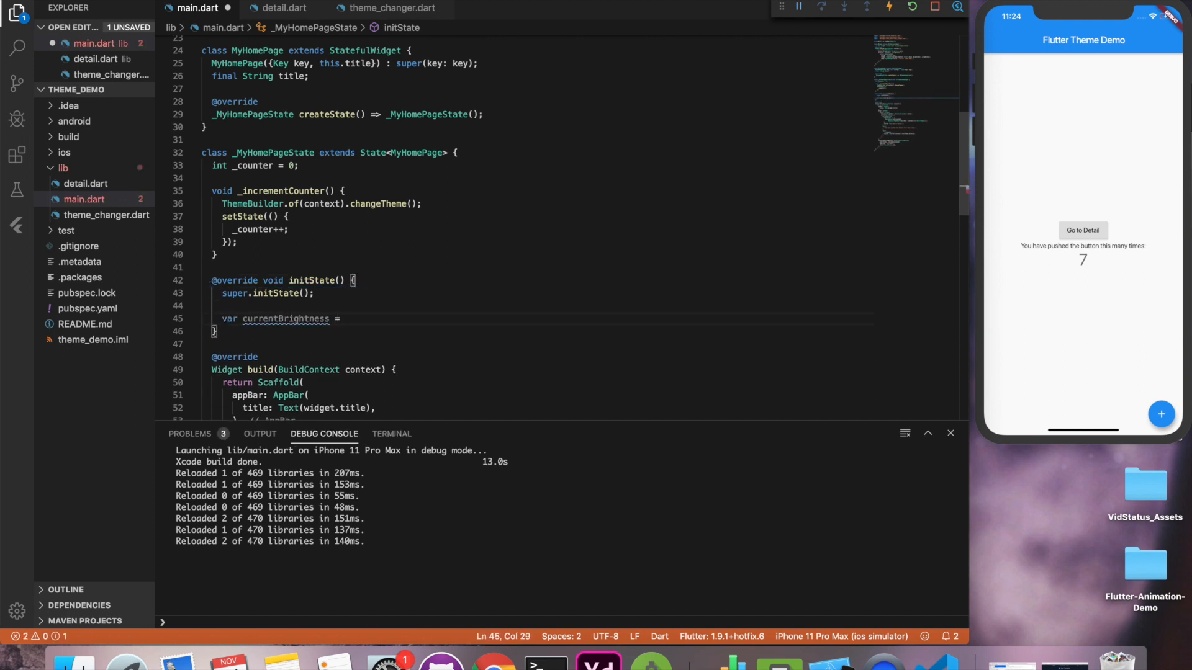
{"action": "type", "text": "Themebui"}
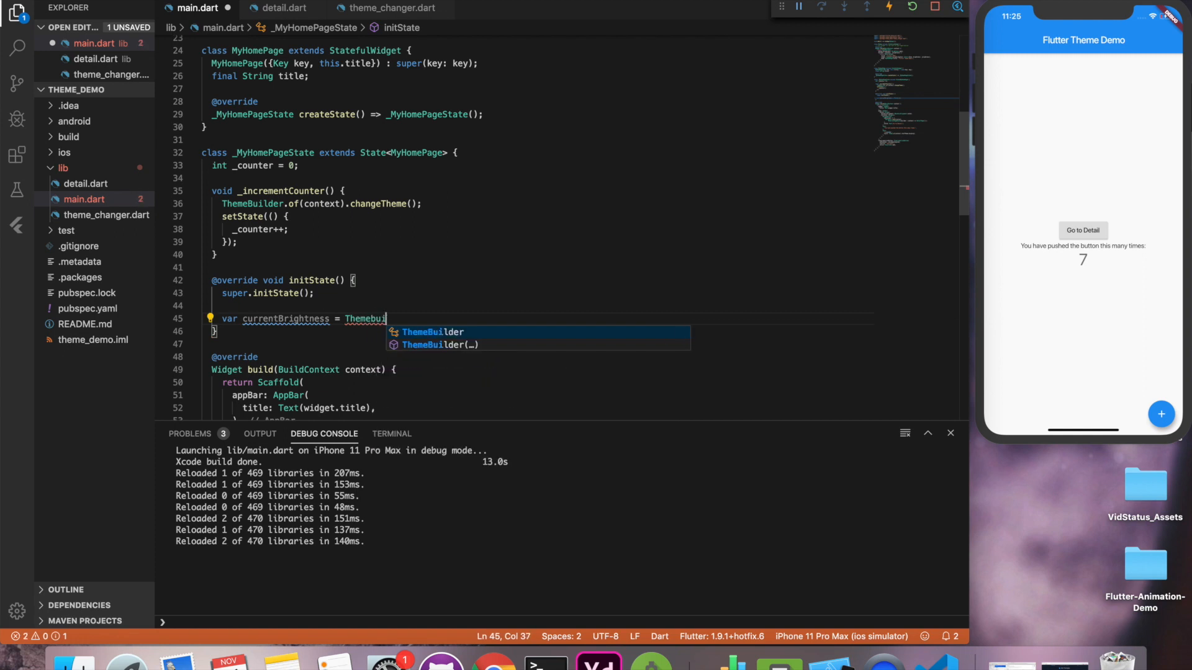
{"action": "type", "text": "of(context).getCurrentTheme();"}
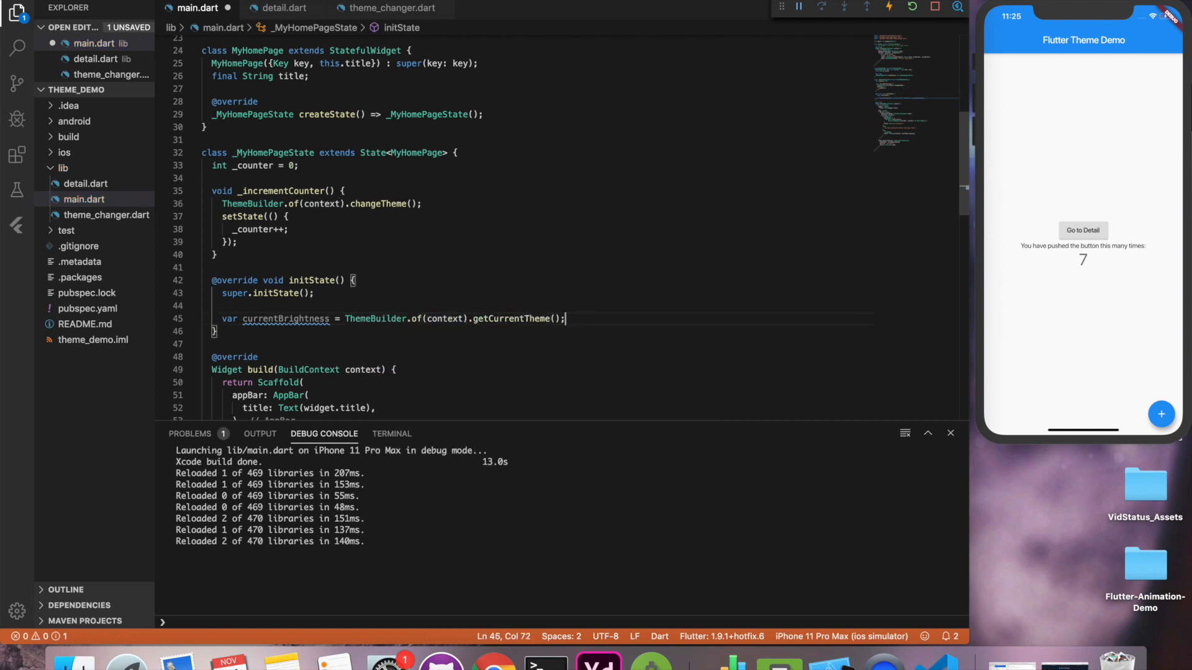
Review theme_changer.dart and main.dart, then check the running app
{"action": "left_click", "coordinate": [391, 7]}
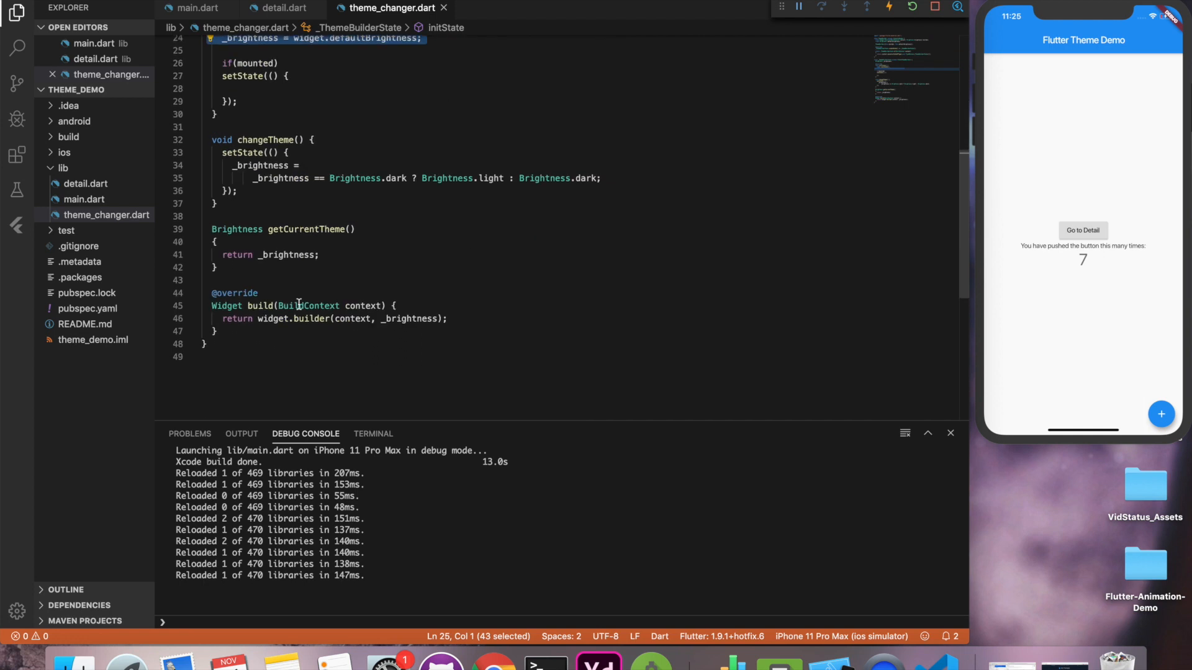
{"action": "left_click", "coordinate": [195, 7]}
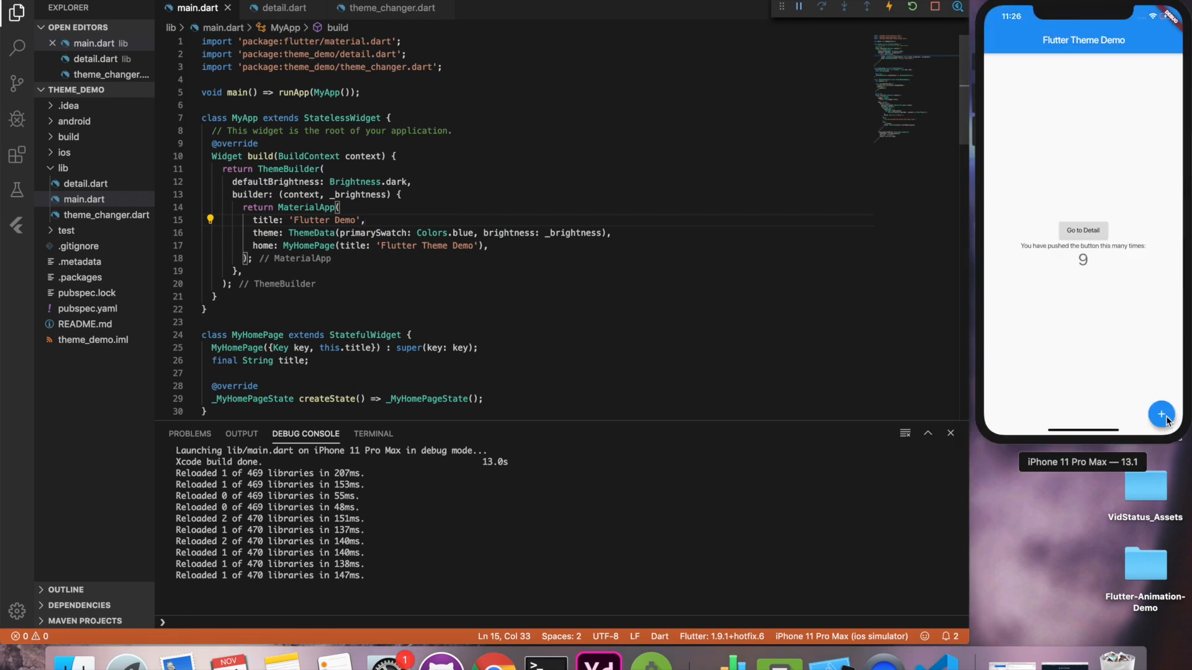
{"action": "left_click", "coordinate": [1160, 414]}
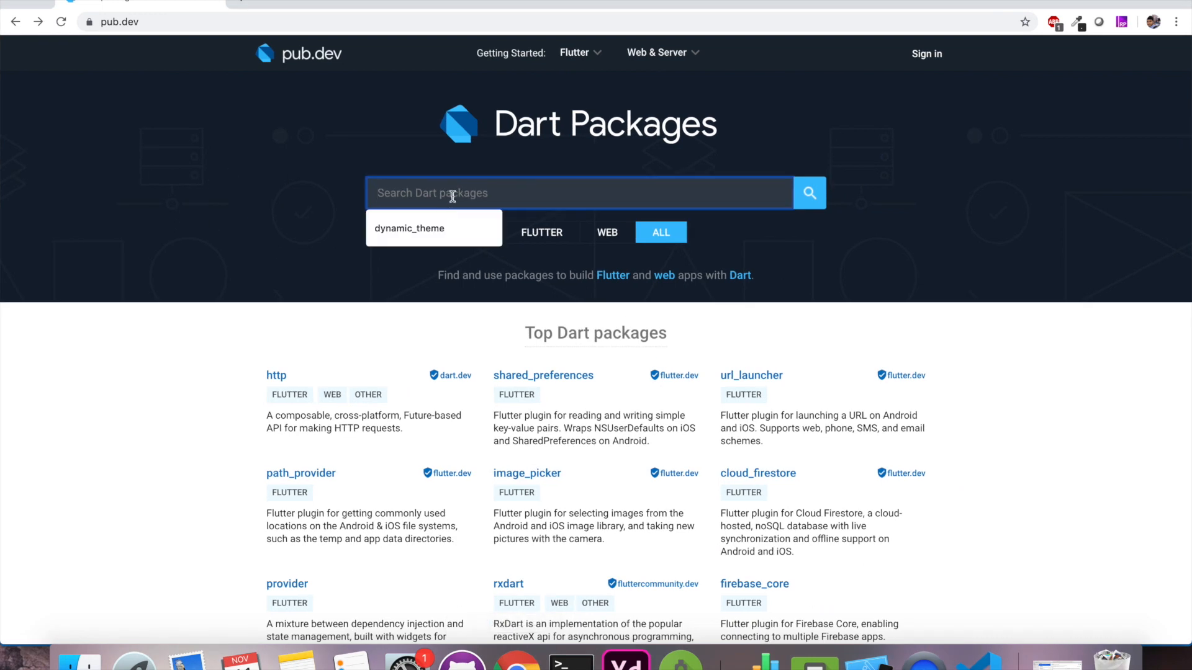
Search pub.dev for dynamic_theme and view the 1.0.1 package's Usage example
{"action": "type", "text": "dynamic_theme"}
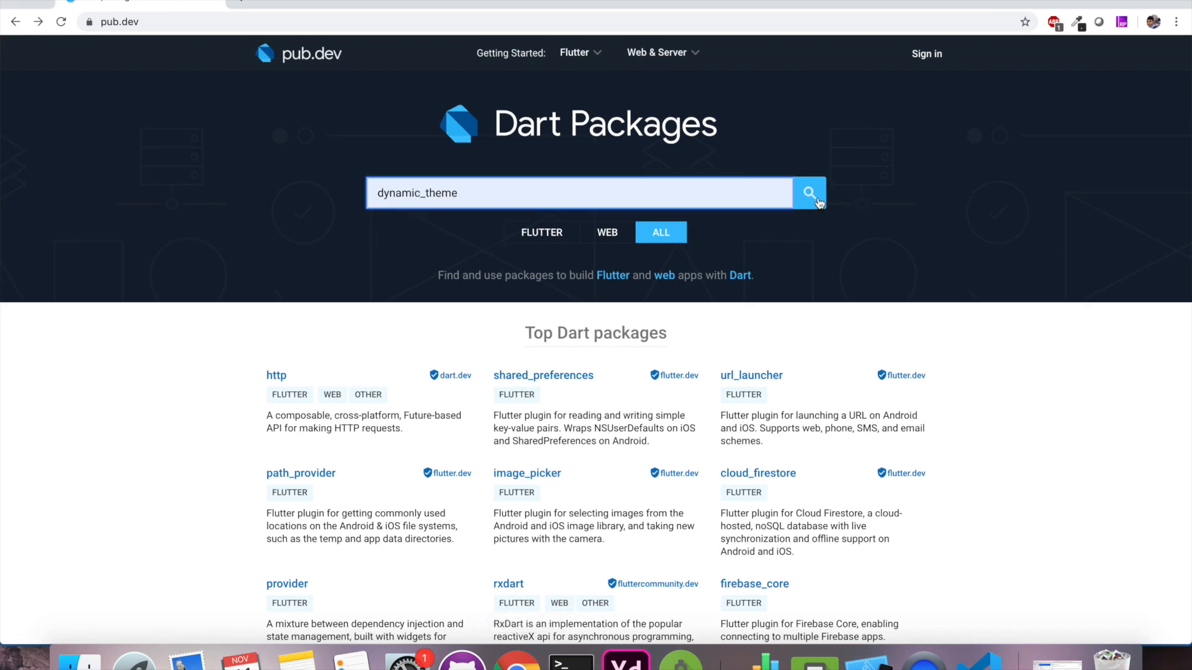
{"action": "left_click", "coordinate": [808, 193]}
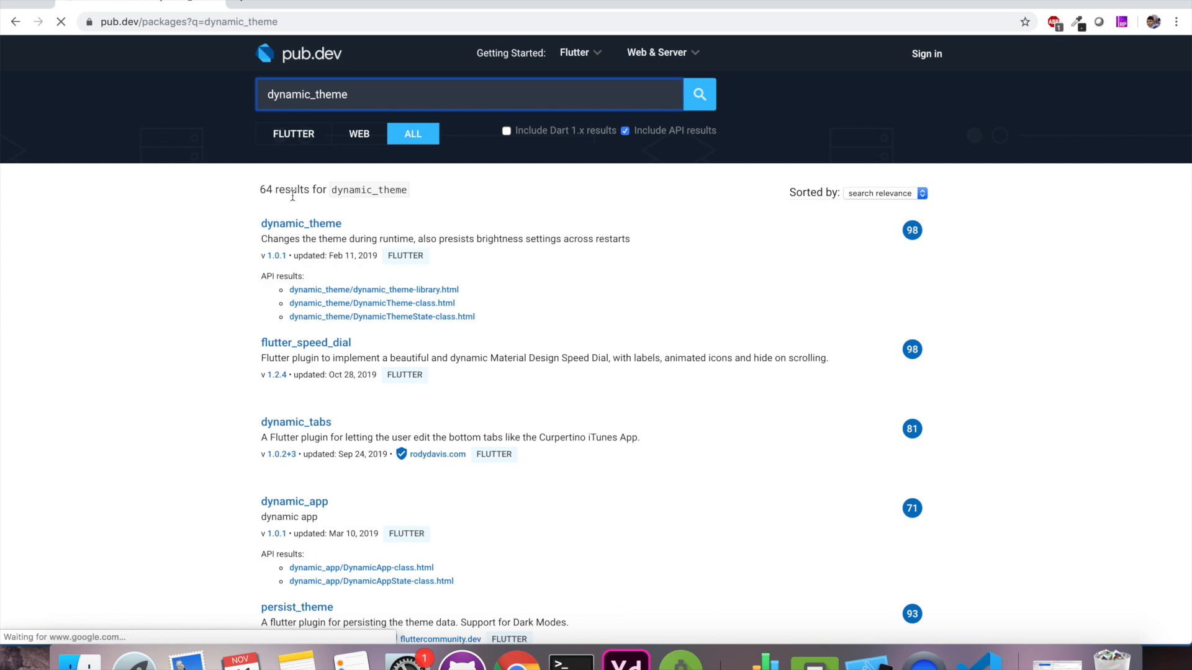
{"action": "left_click", "coordinate": [300, 224]}
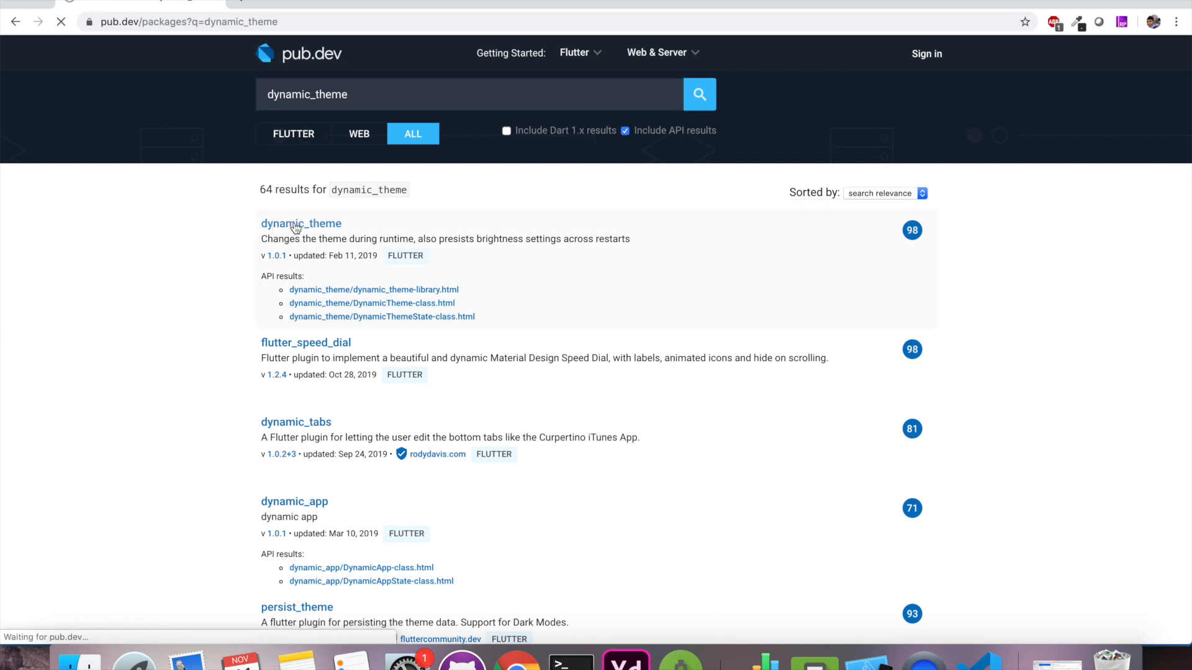
{"action": "left_click", "coordinate": [300, 224]}
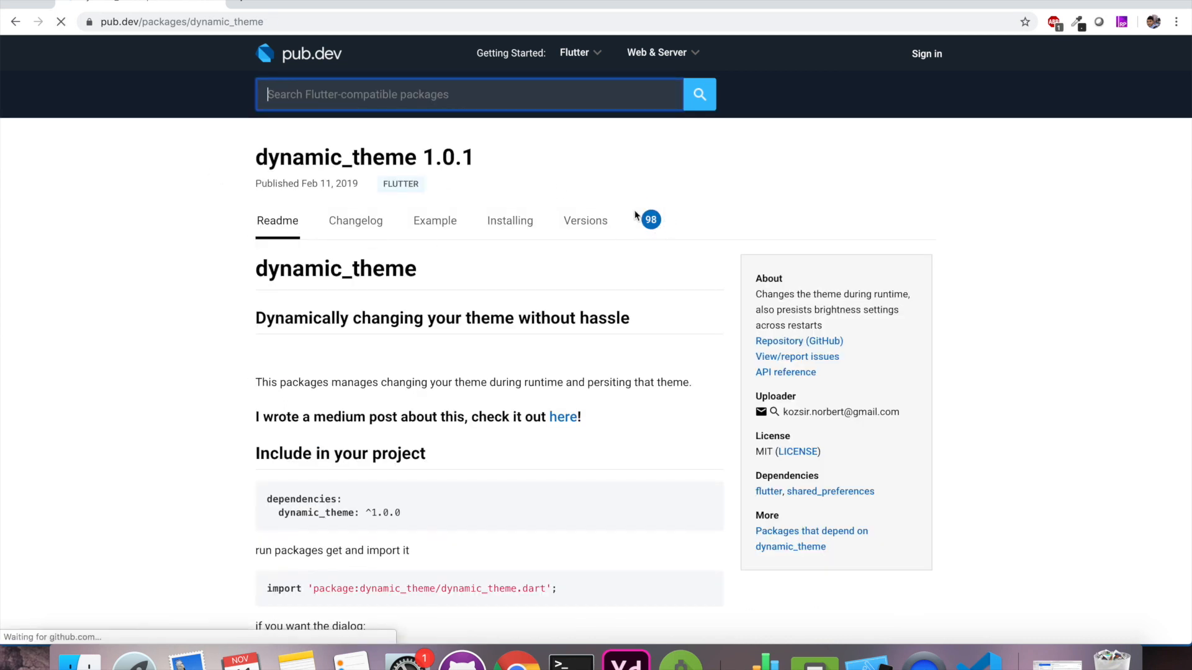
{"action": "scroll", "scroll_direction": "down", "scroll_amount": 3}
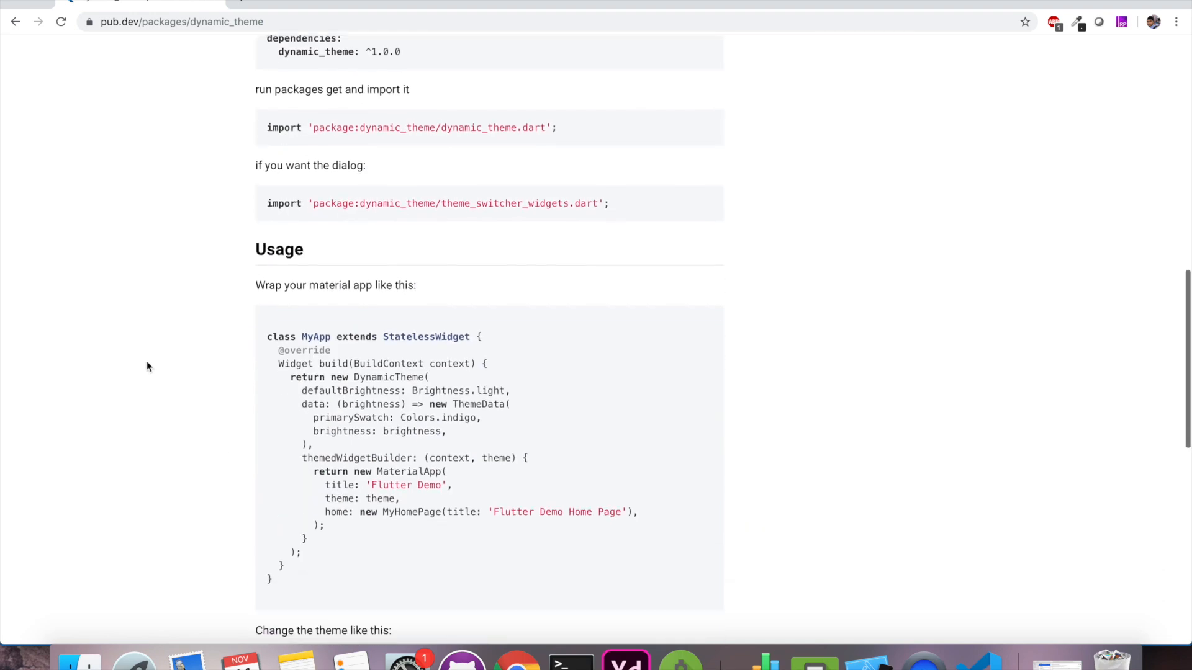